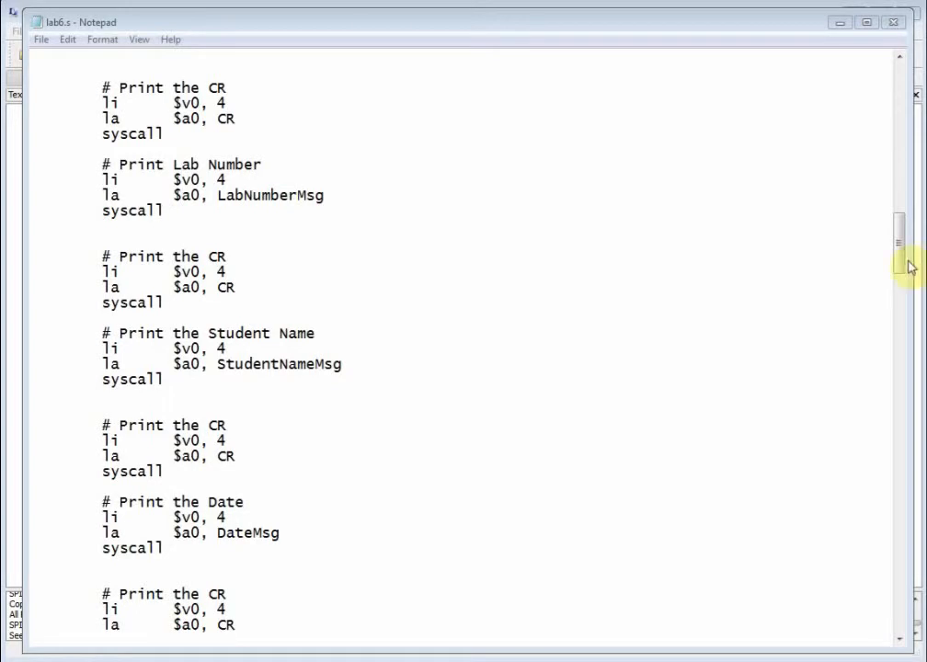
# - Review the Lab6.s header and the InitRegisters call in Notepad
pyautogui.scroll(3)
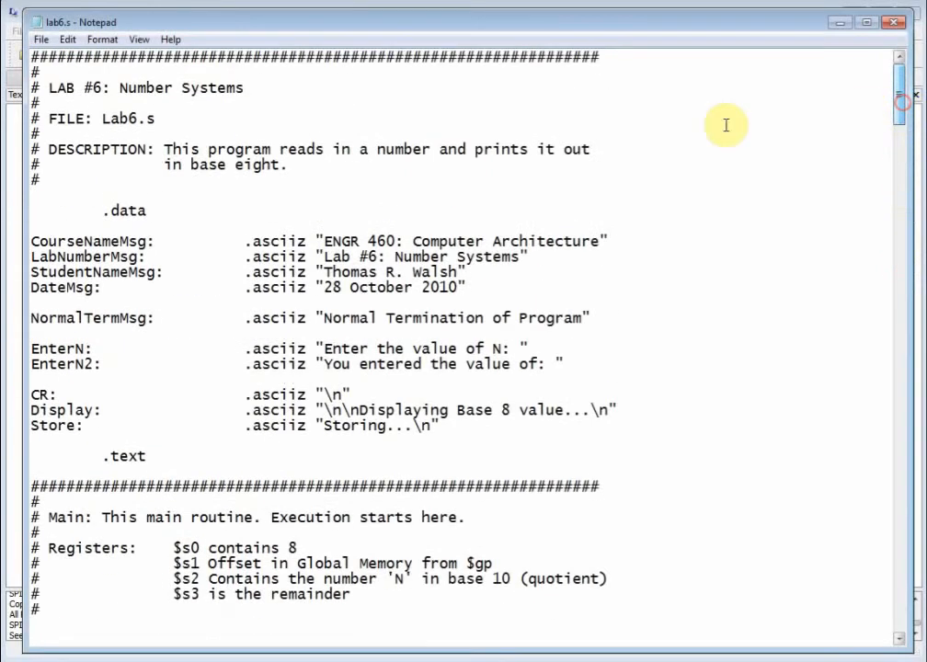
pyautogui.doubleClick(180, 88)
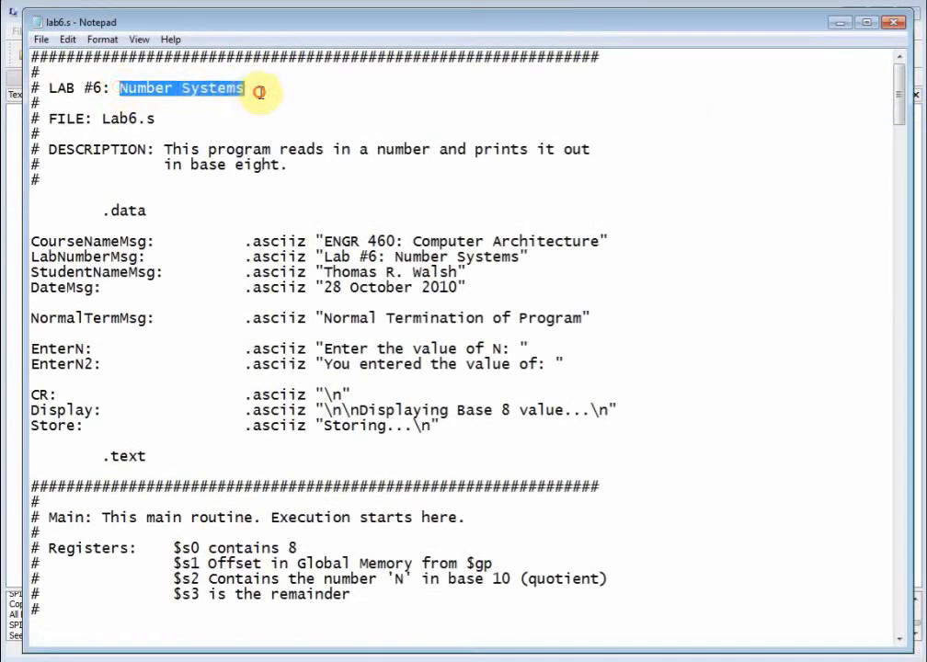
pyautogui.moveTo(298, 356)
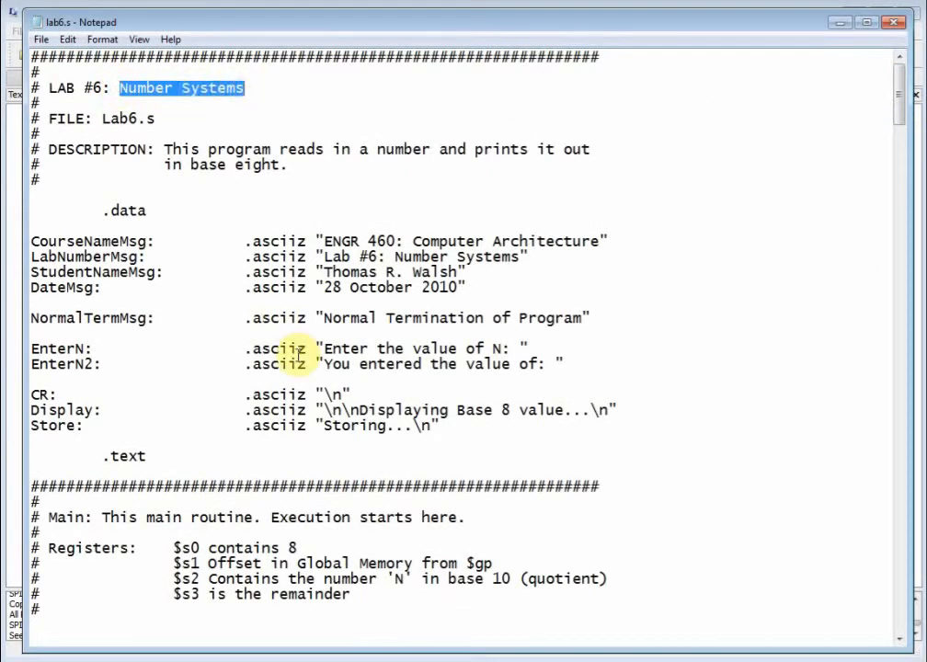
pyautogui.scroll(-3)
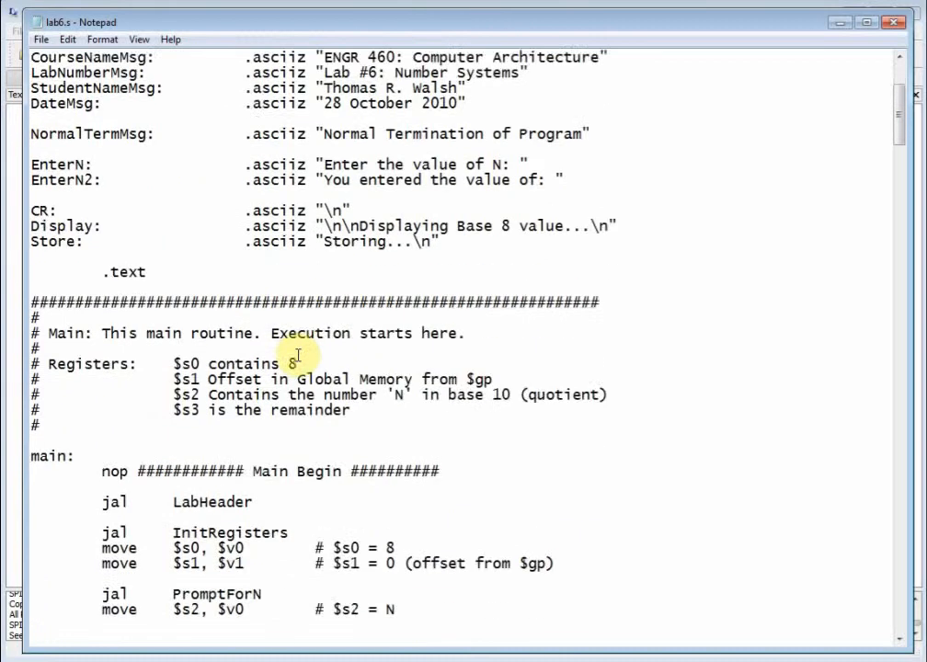
pyautogui.scroll(-3)
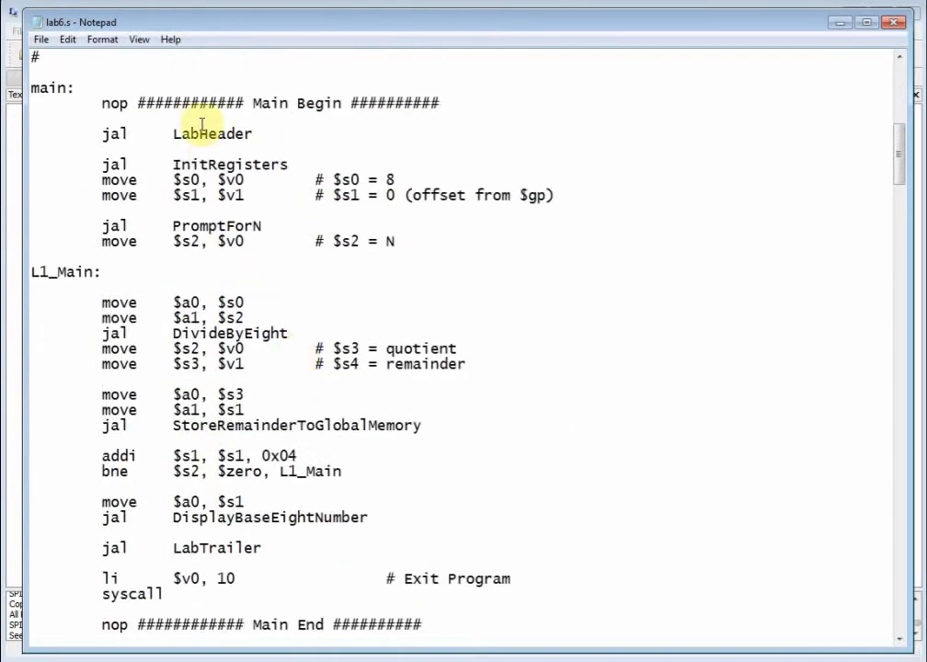
pyautogui.moveTo(181, 164); pyautogui.dragTo(243, 180)
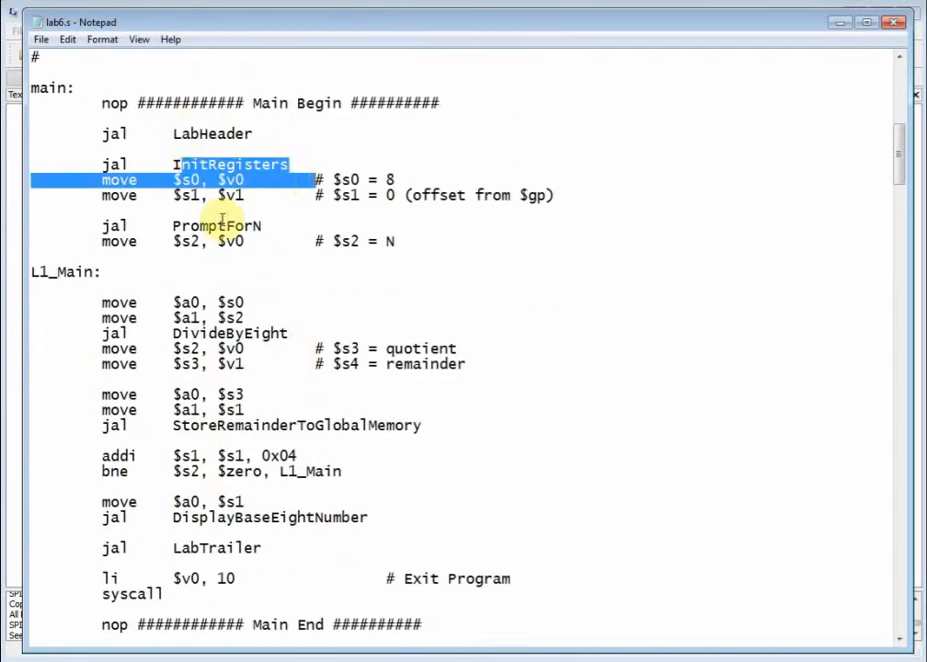
pyautogui.scroll(-3)
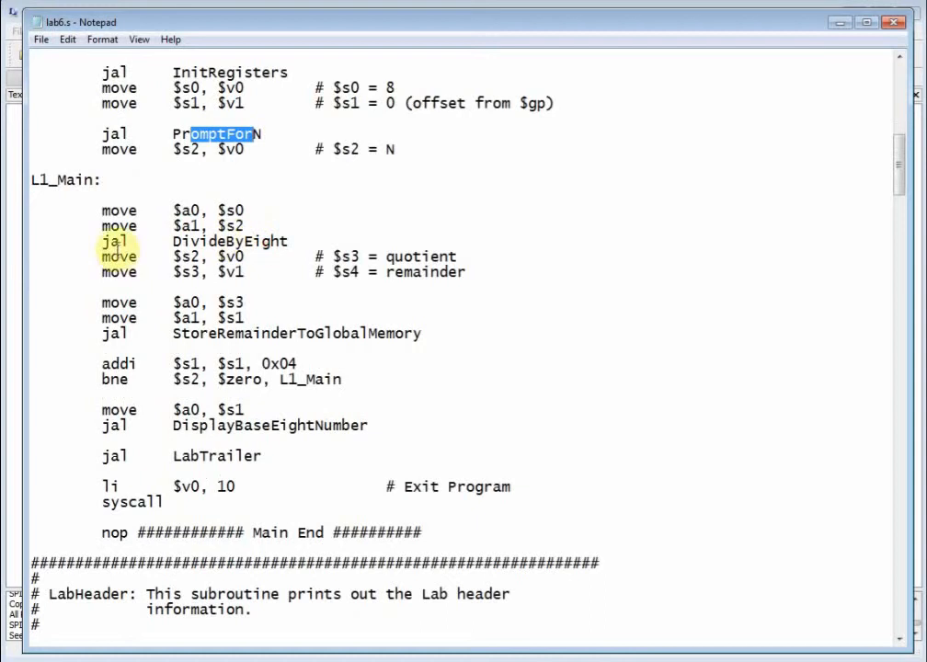
pyautogui.click(72, 217)
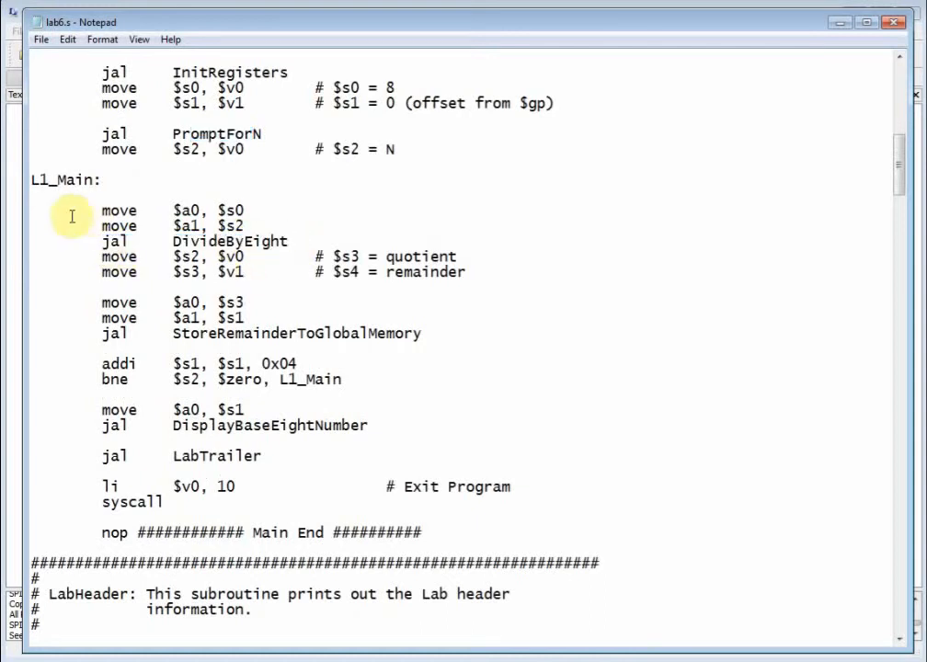
# - Highlight the L1_Main DivideByEight call with its $a1 argument and $v0/$v1 result registers
pyautogui.moveTo(70, 210); pyautogui.dragTo(479, 272)
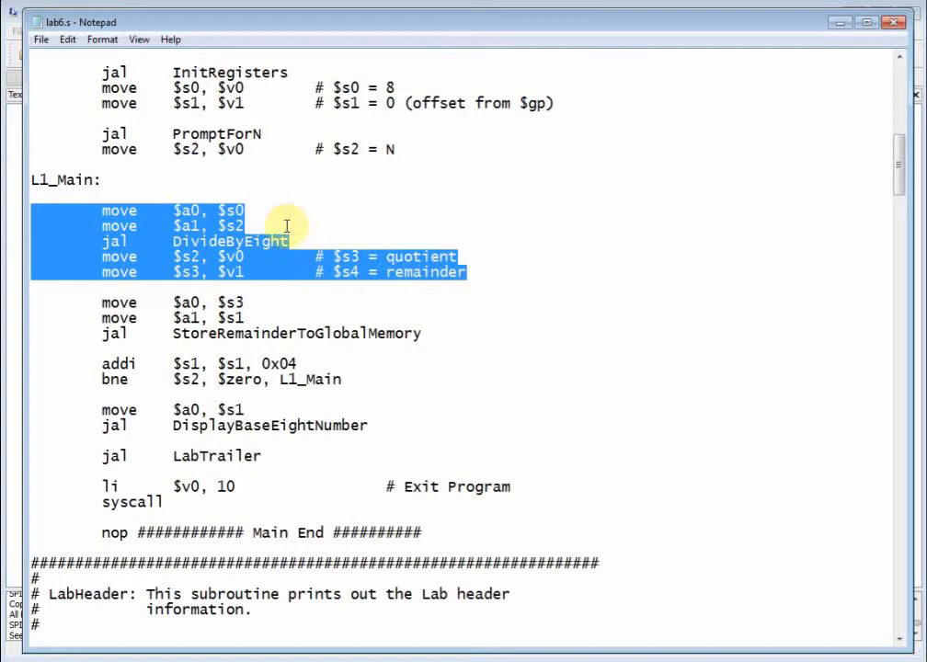
pyautogui.click(103, 241)
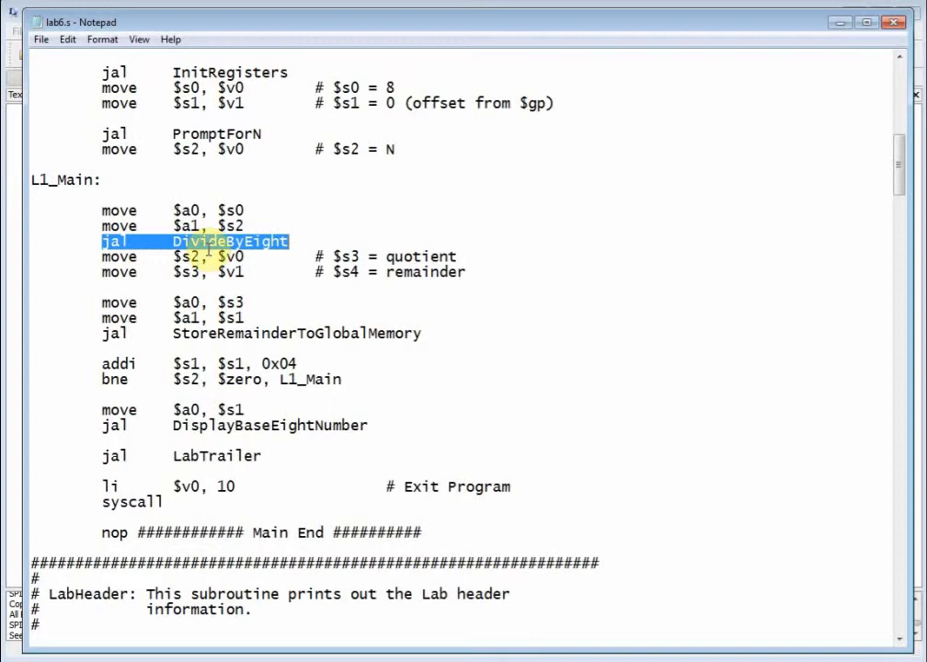
pyautogui.click(167, 226)
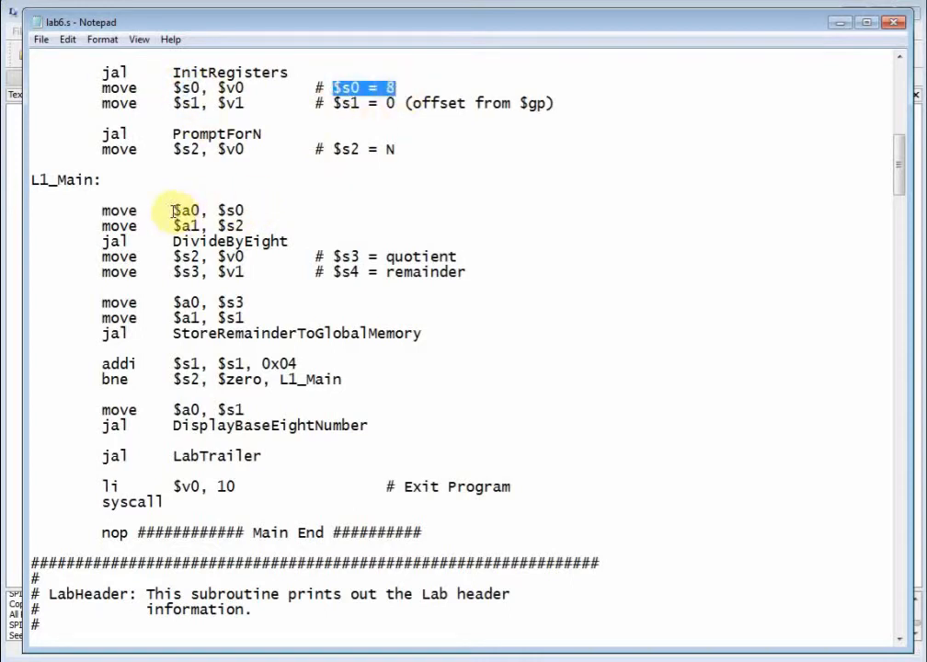
pyautogui.doubleClick(187, 209)
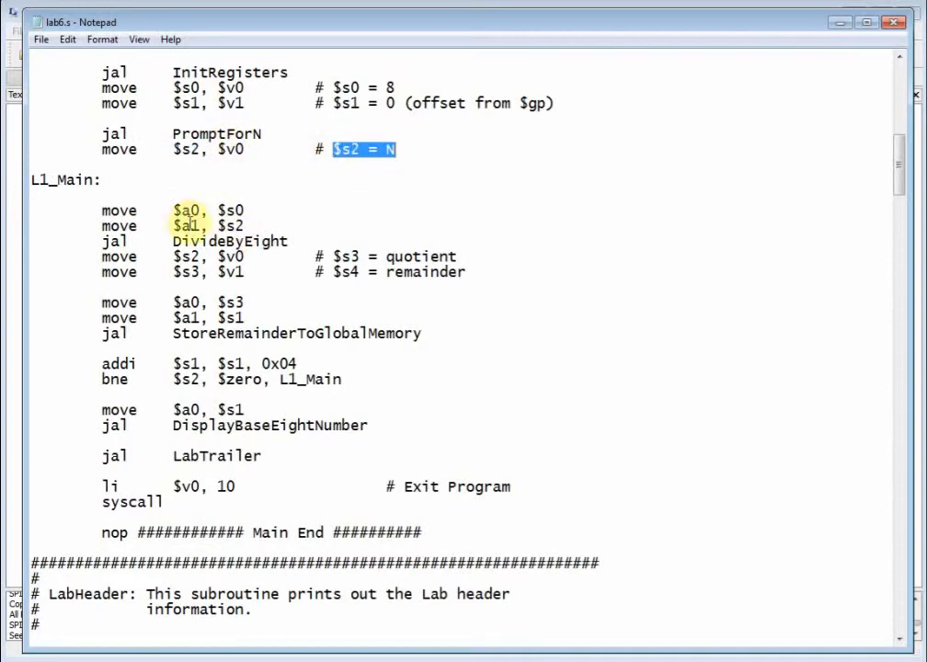
pyautogui.doubleClick(187, 226)
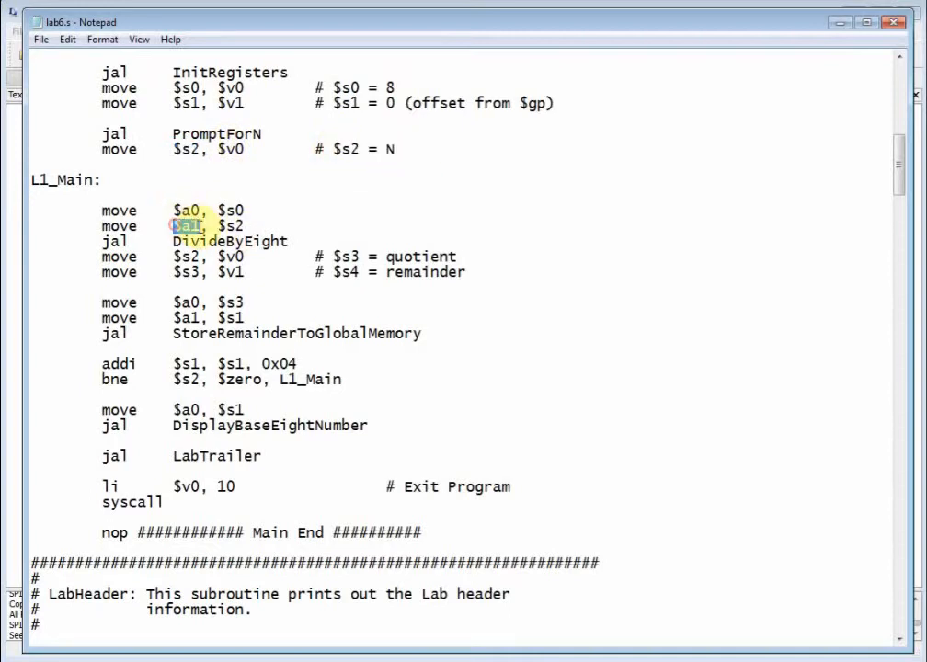
pyautogui.doubleClick(228, 241)
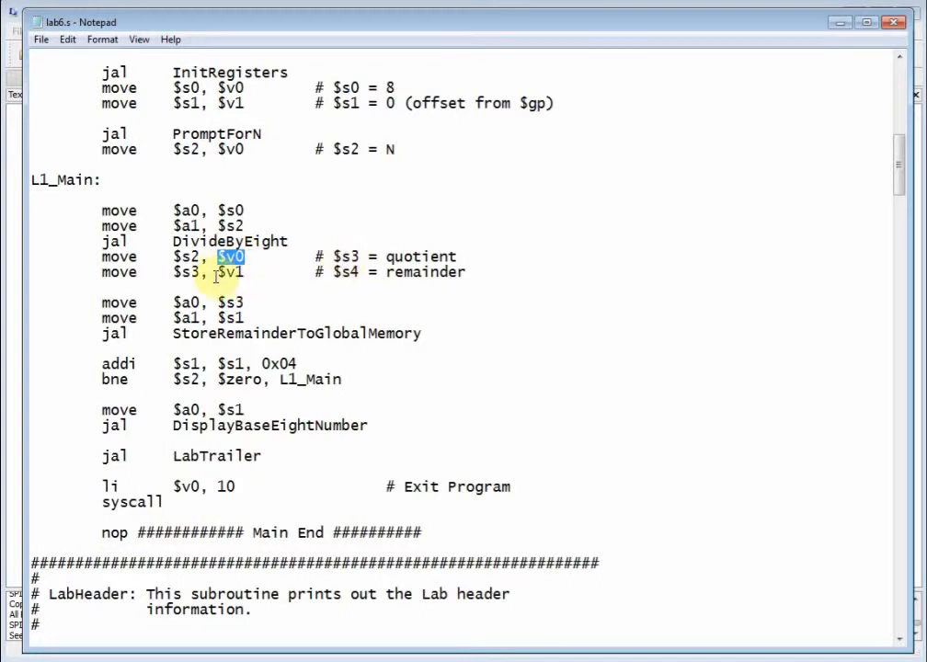
pyautogui.doubleClick(230, 272)
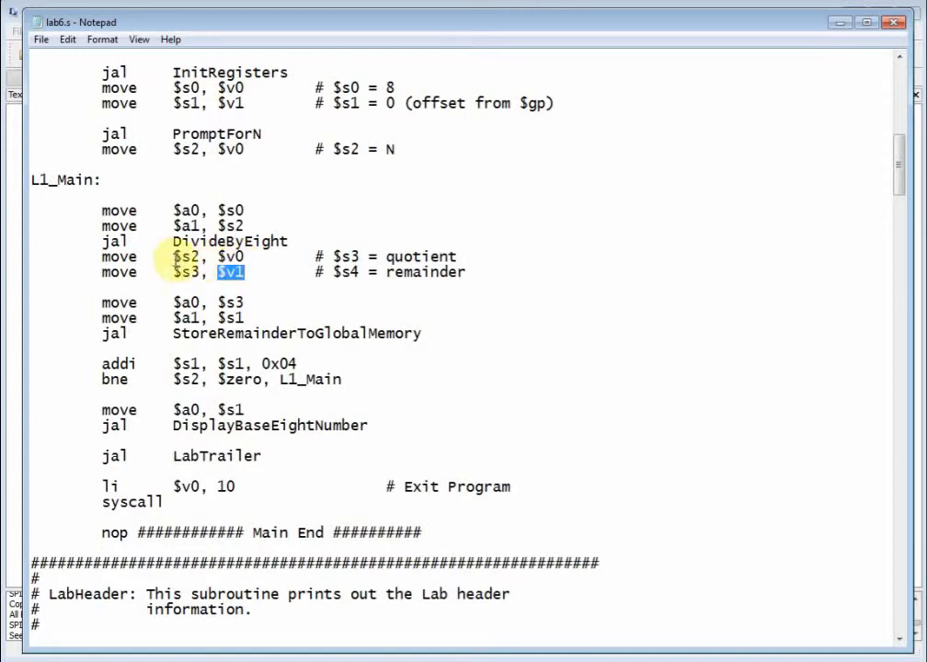
pyautogui.doubleClick(184, 273)
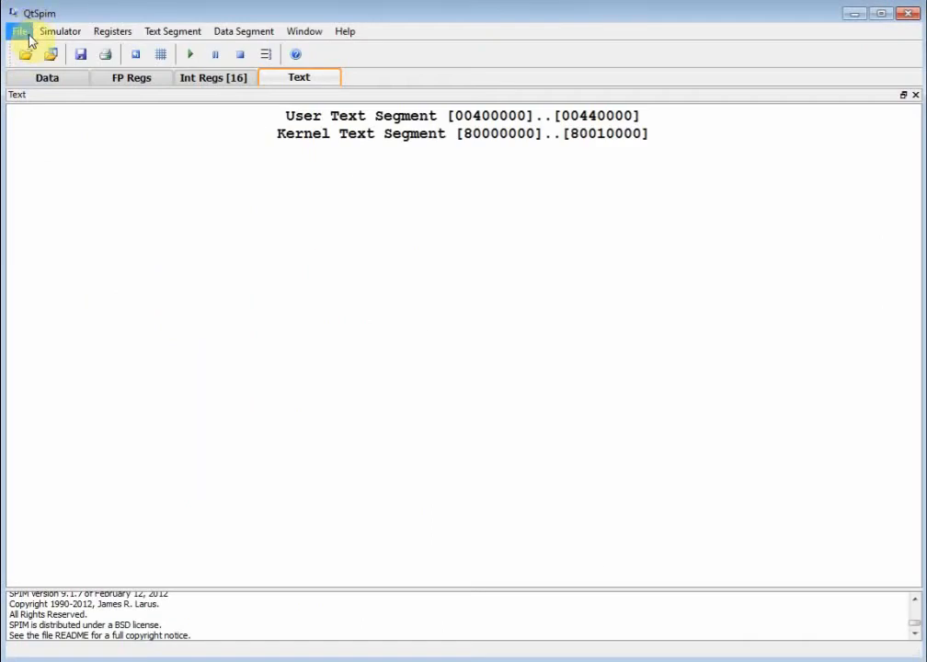
# - Reinitialize and load Lab6.s so its assembled instructions fill the text segment
pyautogui.click(20, 29)
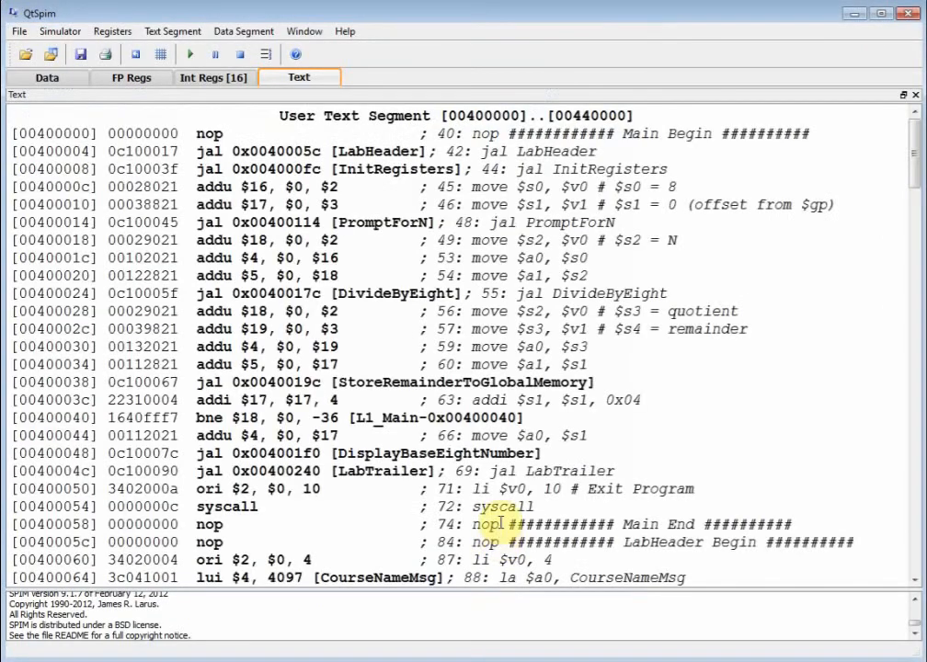
pyautogui.scroll(-3)
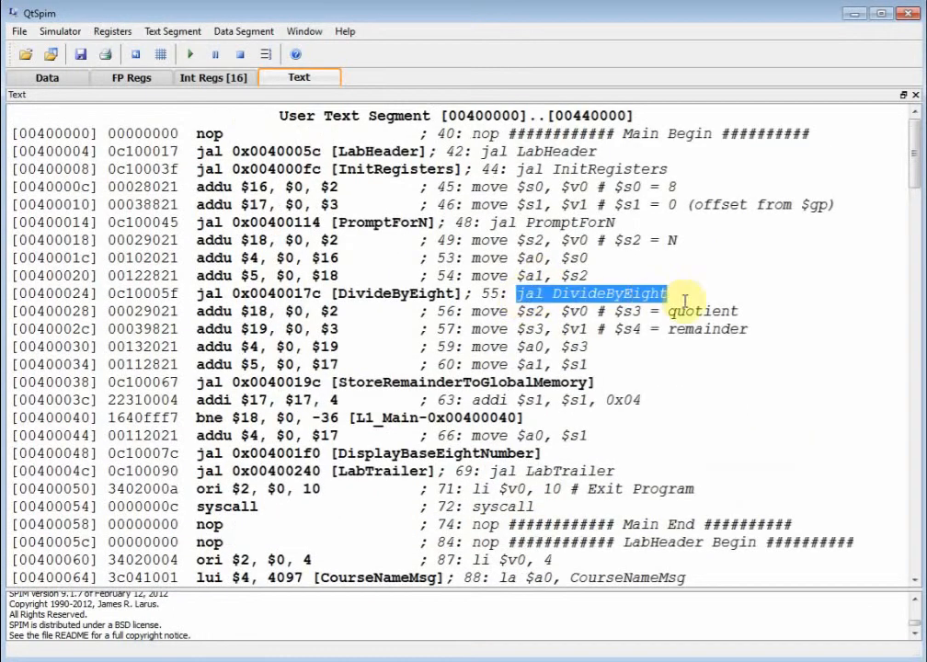
pyautogui.moveTo(478, 258)
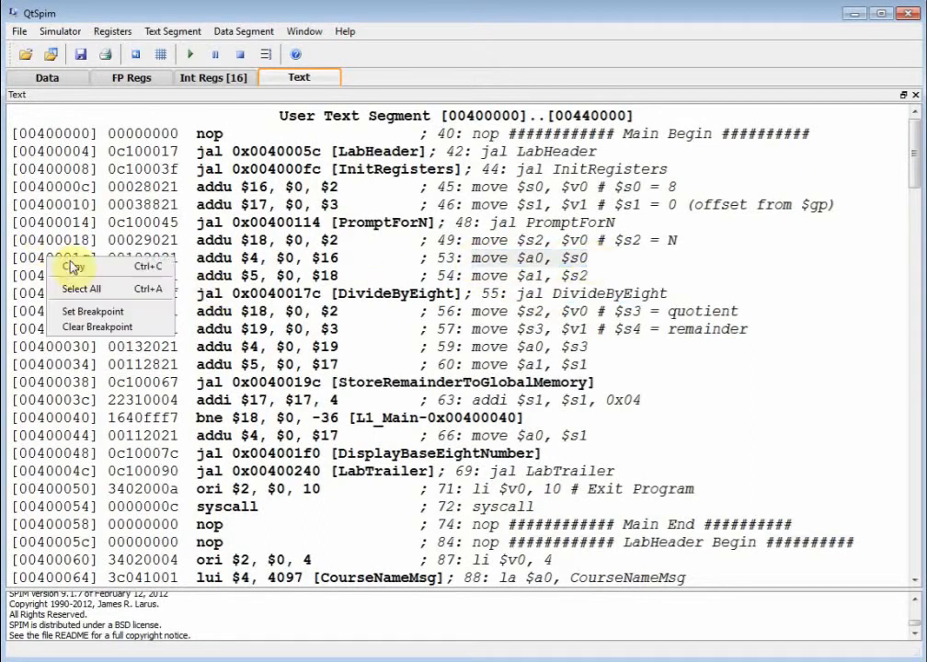
# - Set a breakpoint on move $a0,$s0, run with N = 12345 entered, and single-step once
pyautogui.click(92, 311)
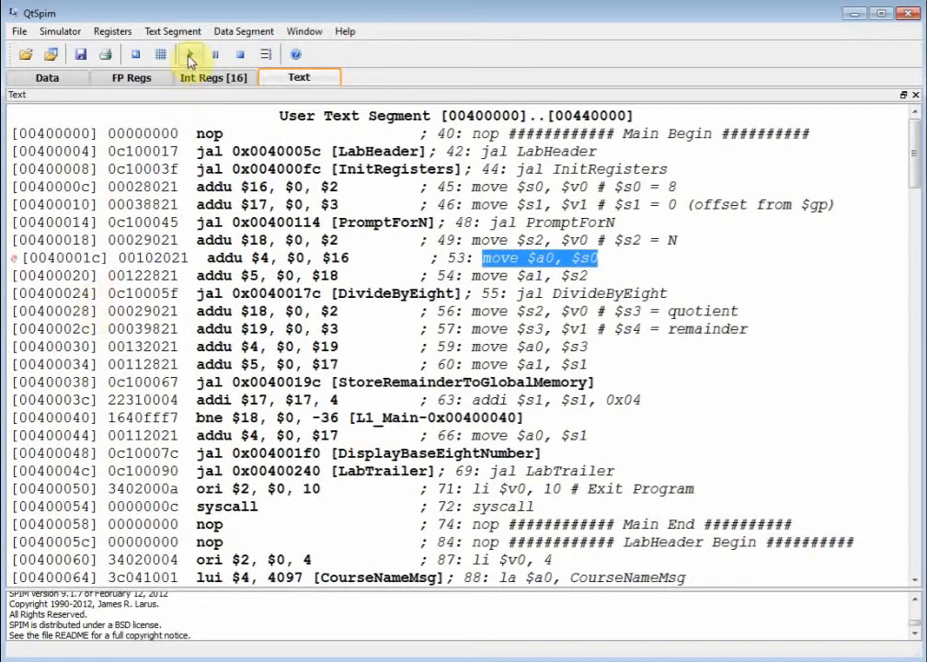
pyautogui.click(189, 53)
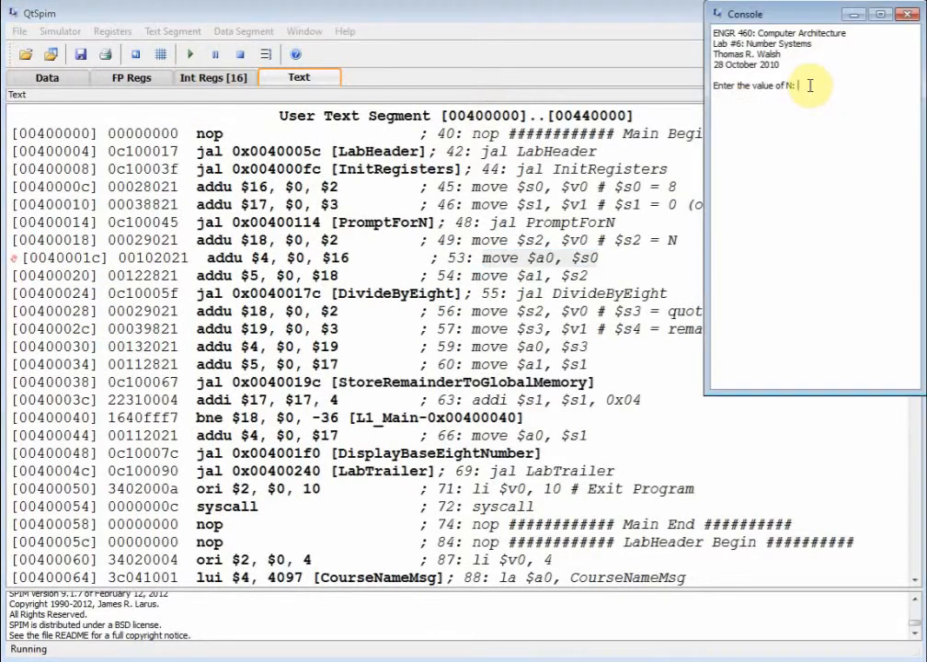
pyautogui.write('123456')
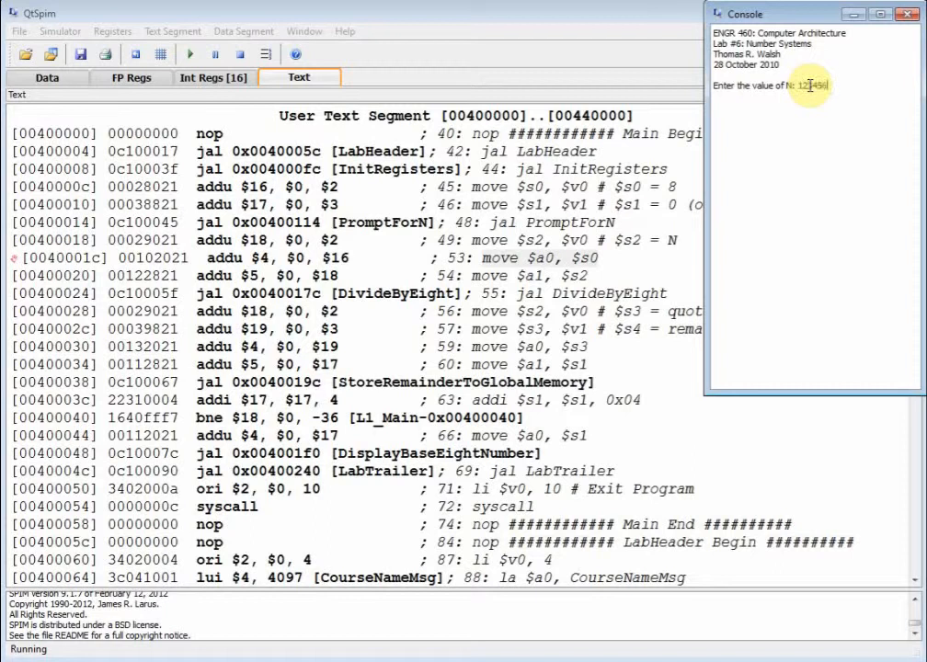
pyautogui.press('Return')
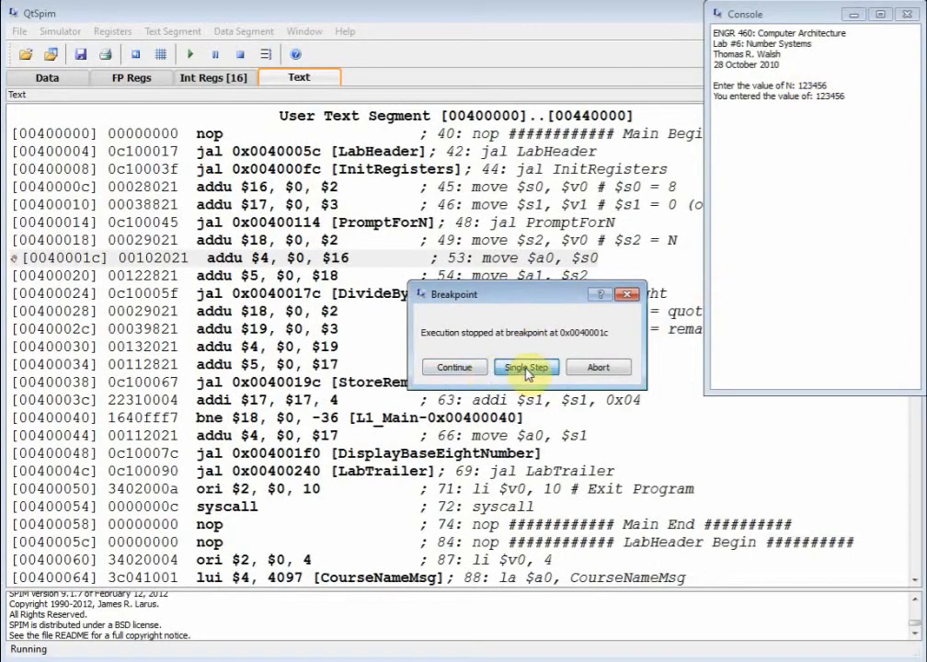
pyautogui.click(526, 368)
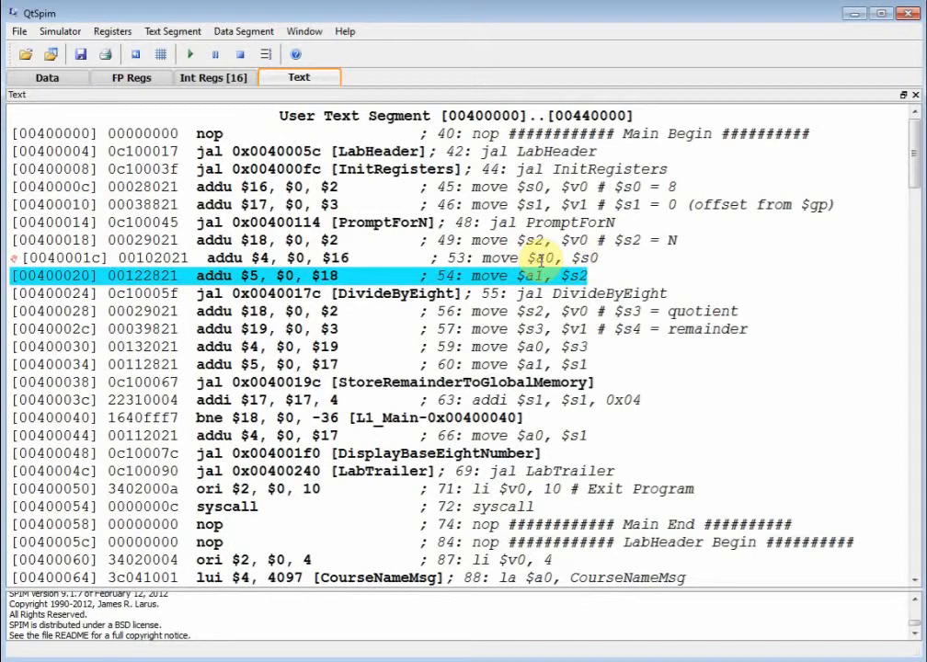
# - Step past the copy of N and confirm $a1 holds 1e240 in Int Regs, trying decimal display
pyautogui.click(213, 77)
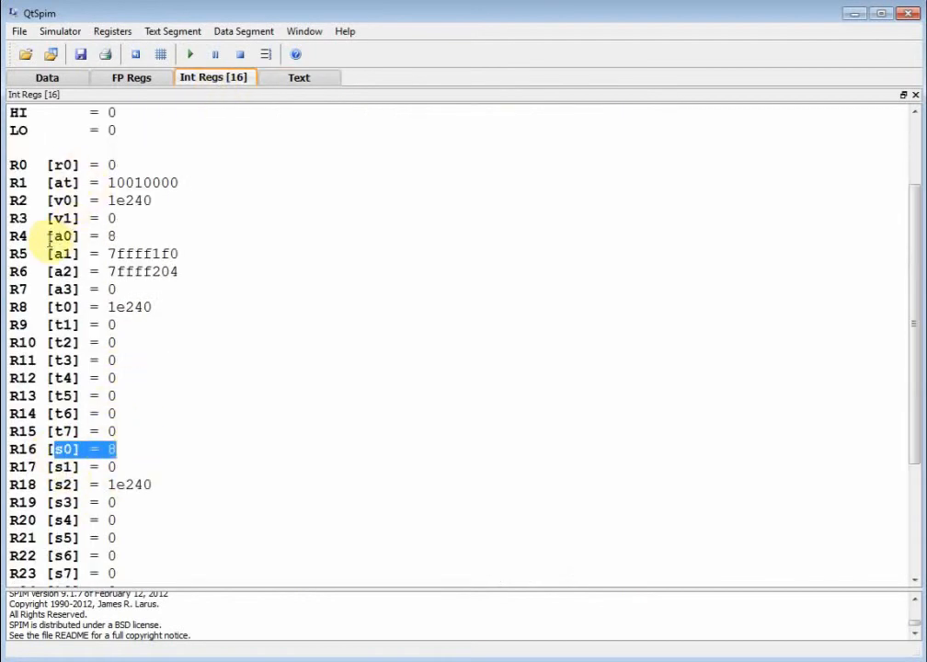
pyautogui.click(298, 77)
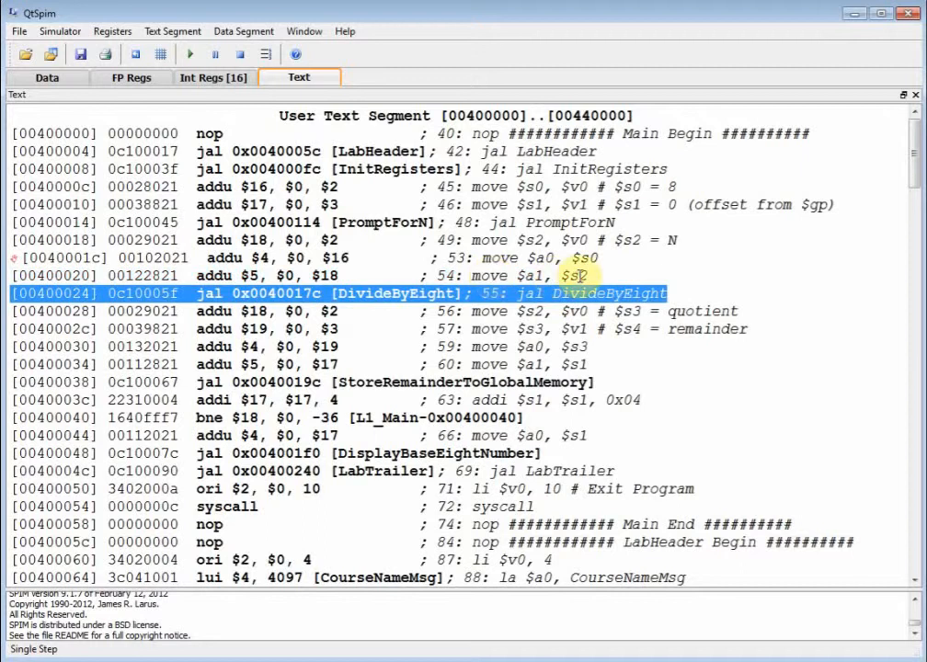
pyautogui.click(213, 77)
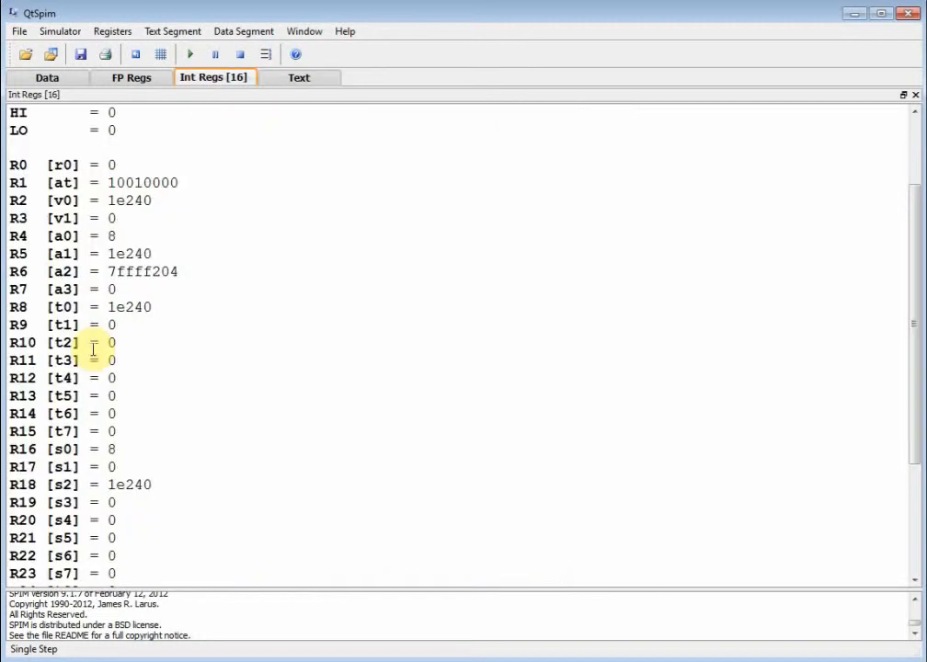
pyautogui.doubleClick(129, 486)
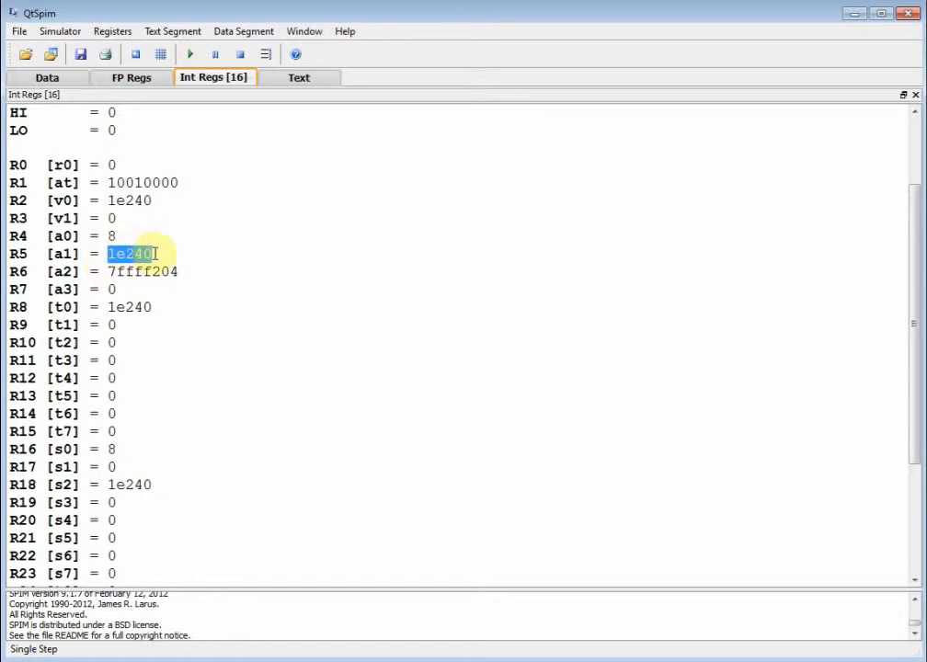
pyautogui.rightClick(133, 254)
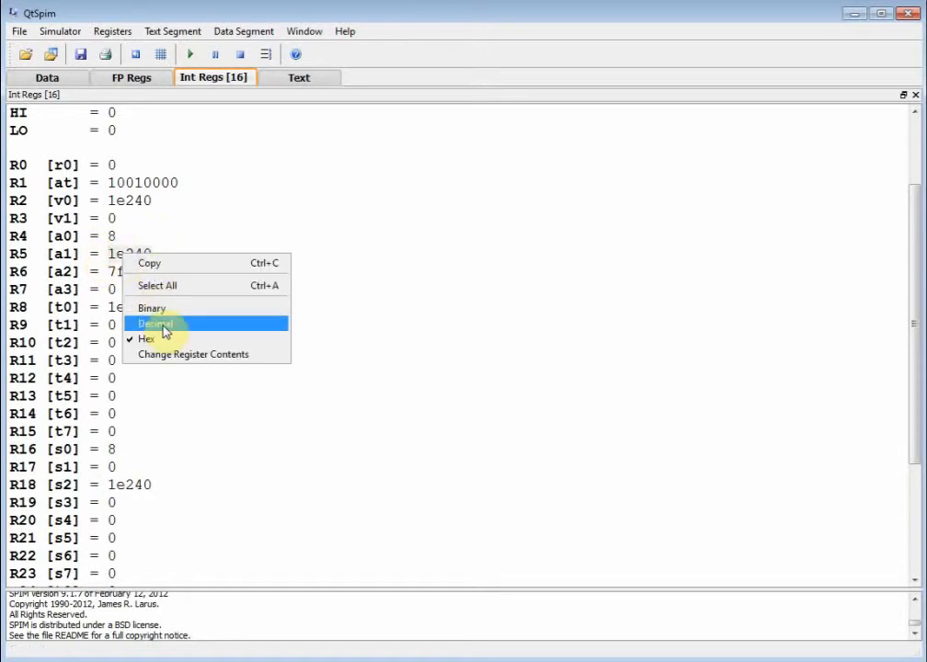
pyautogui.click(155, 324)
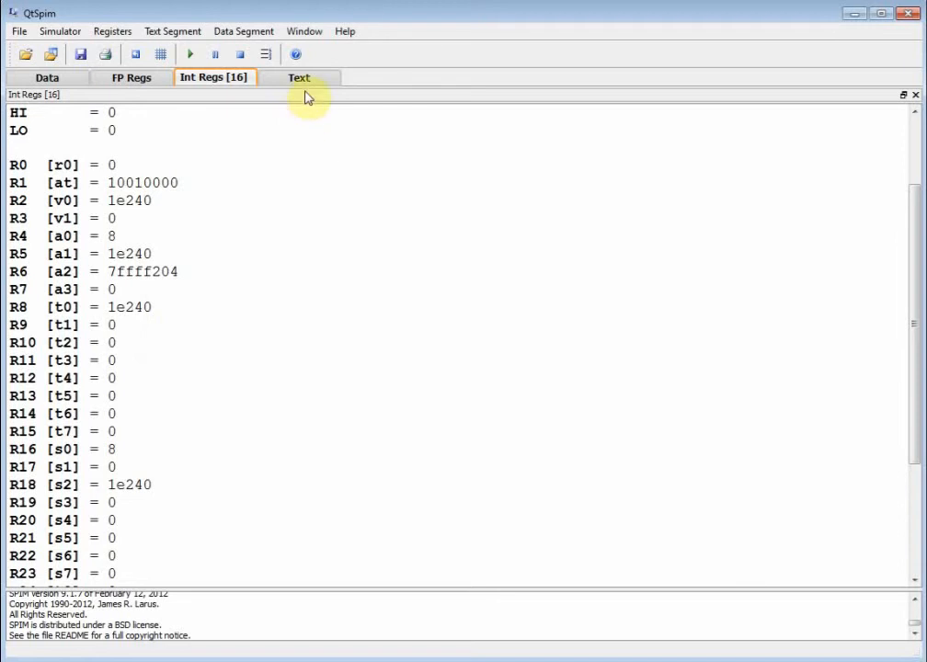
pyautogui.click(298, 78)
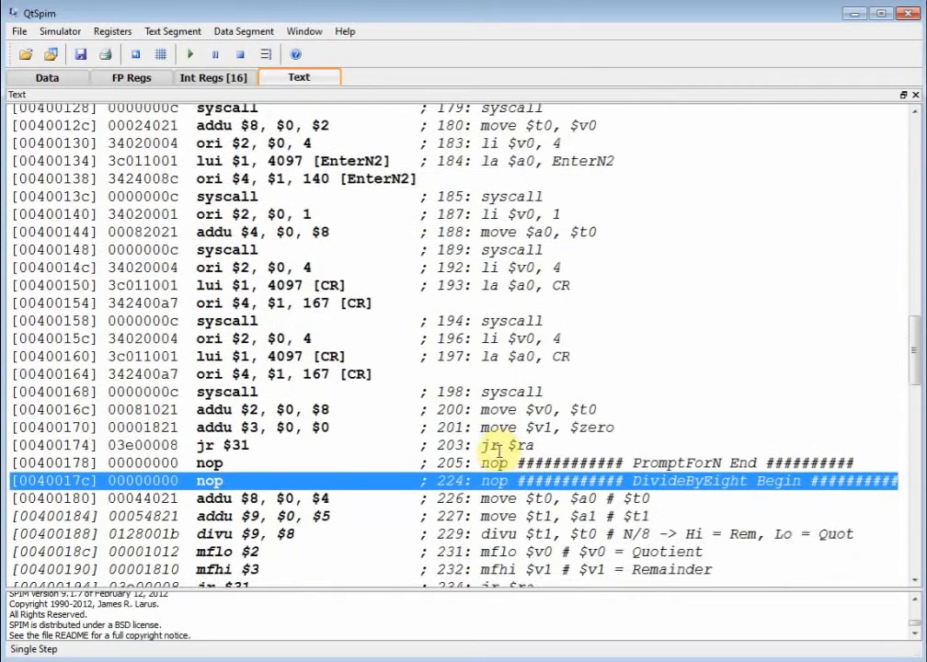
# - Step into DivideByEight and confirm $a0 and $t0 both hold 8
pyautogui.scroll(-3)
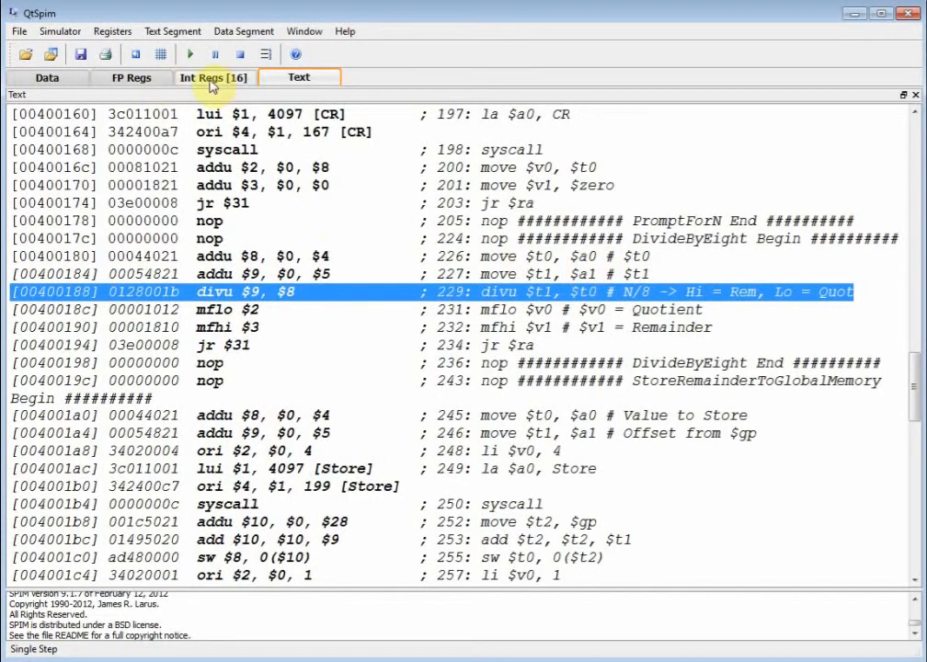
pyautogui.click(213, 77)
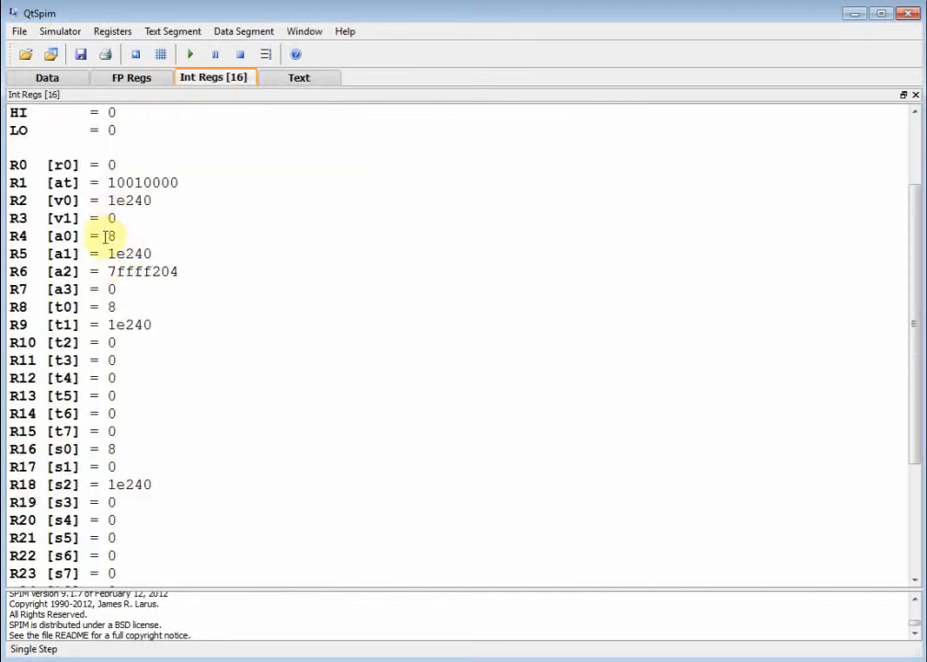
pyautogui.doubleClick(129, 254)
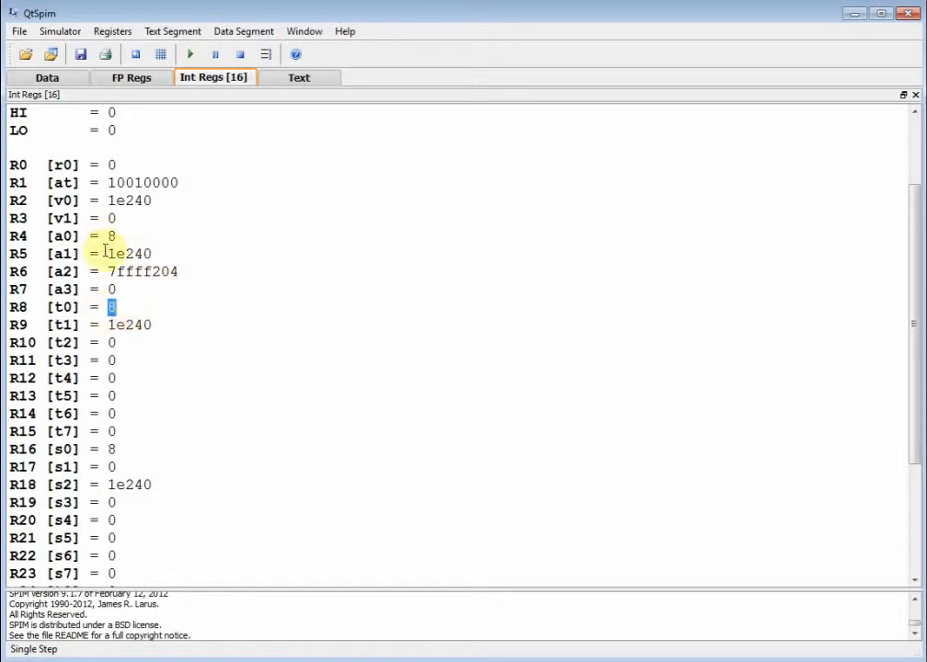
pyautogui.doubleClick(129, 324)
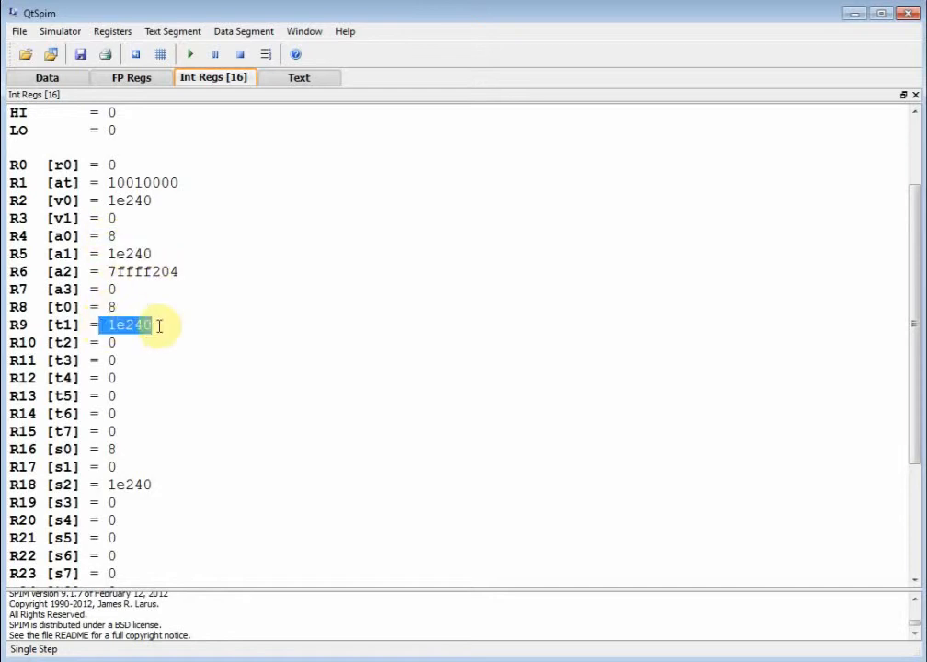
pyautogui.click(298, 77)
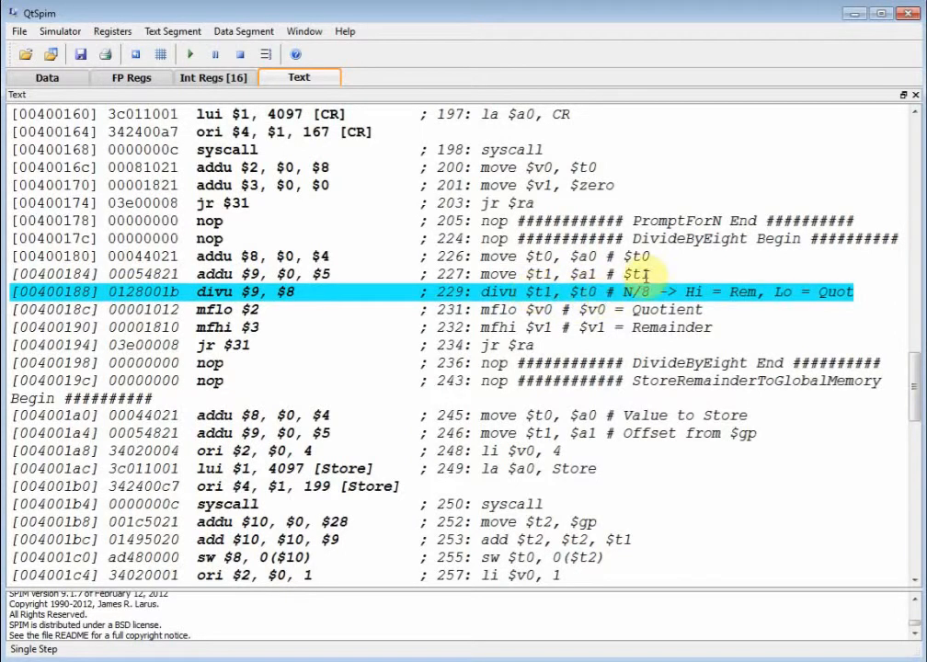
pyautogui.moveTo(861, 292)
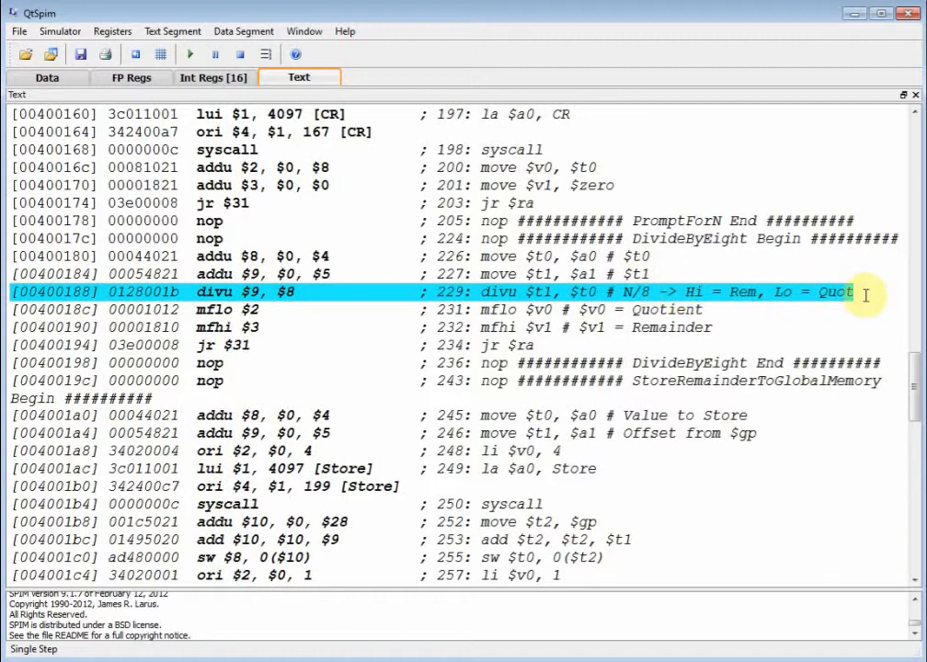
pyautogui.moveTo(790, 291)
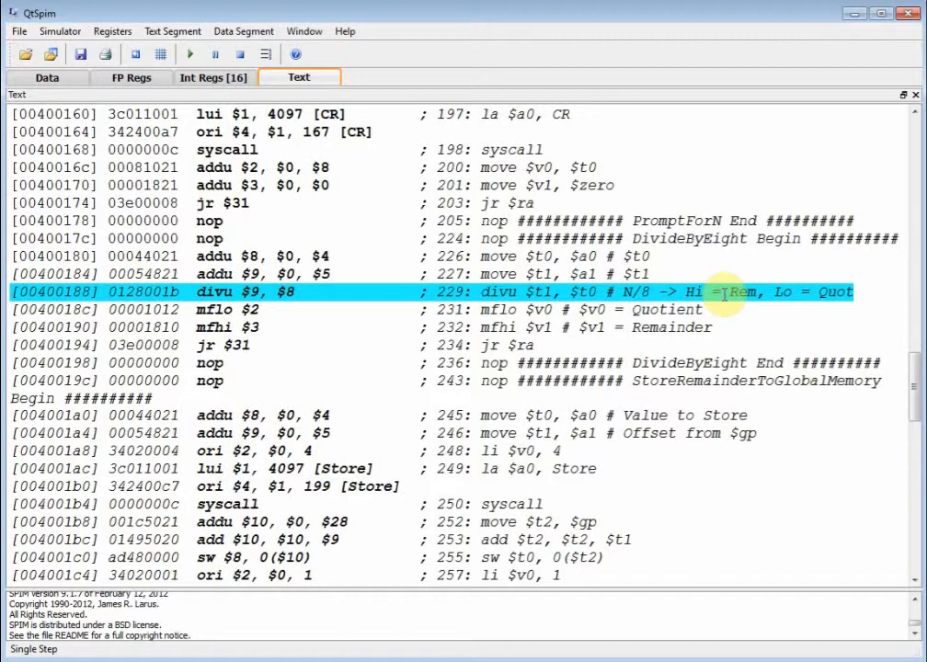
pyautogui.moveTo(213, 77)
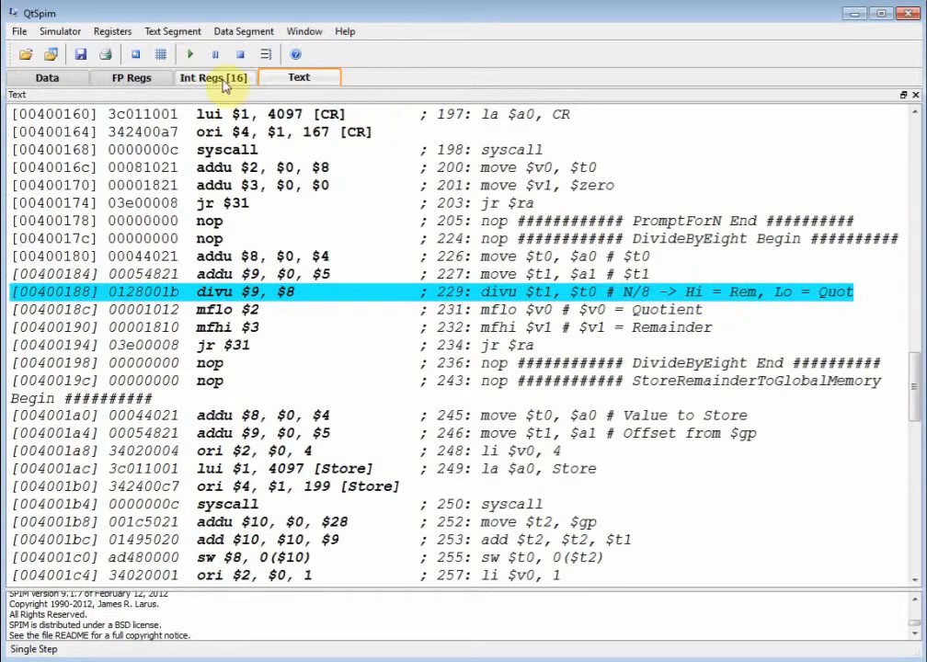
# - Check that HI and LO are 0 before the divu instruction
pyautogui.click(213, 77)
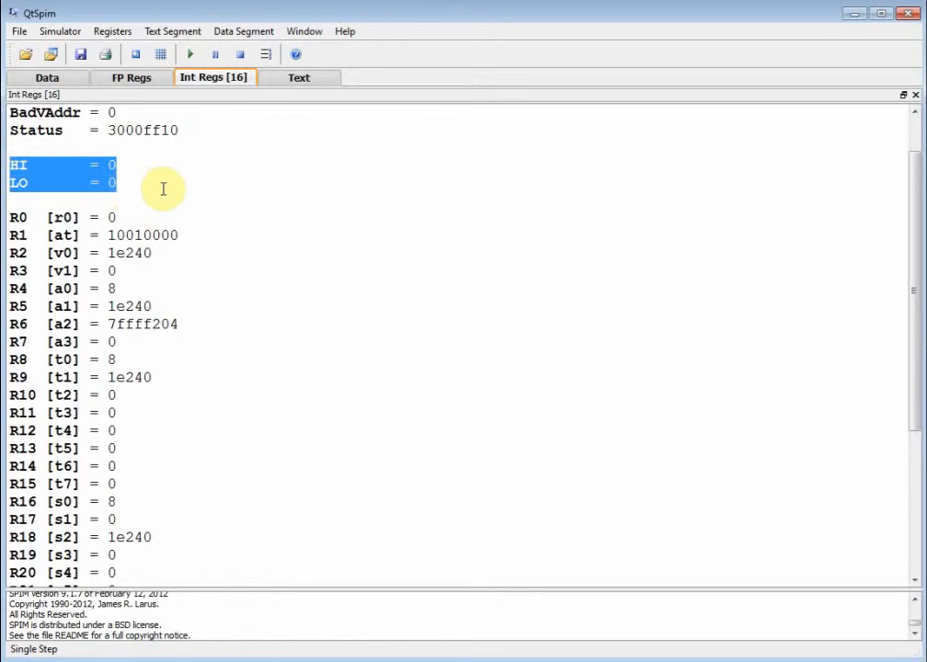
pyautogui.click(298, 77)
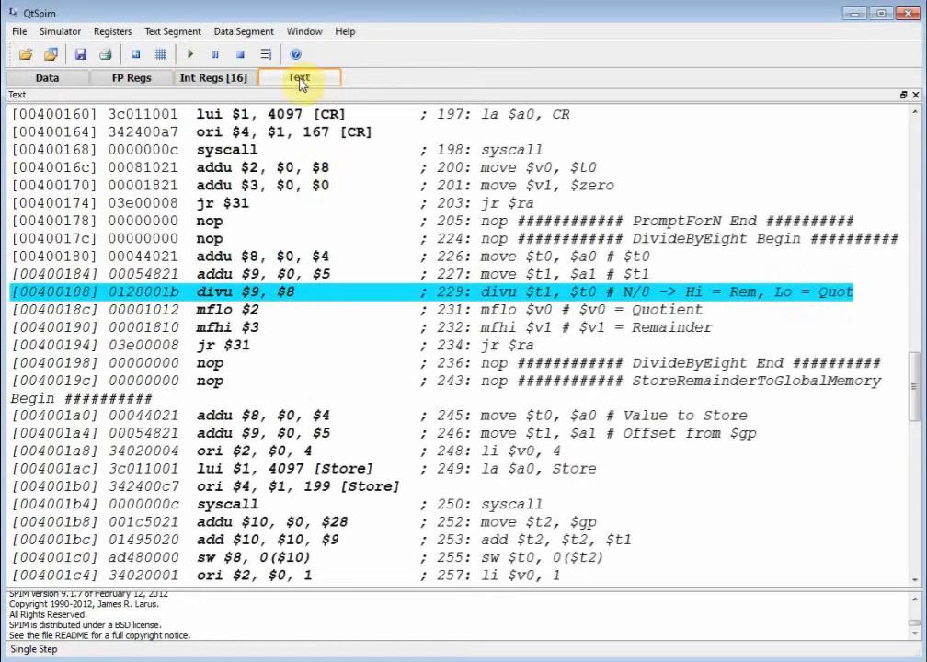
pyautogui.moveTo(525, 303)
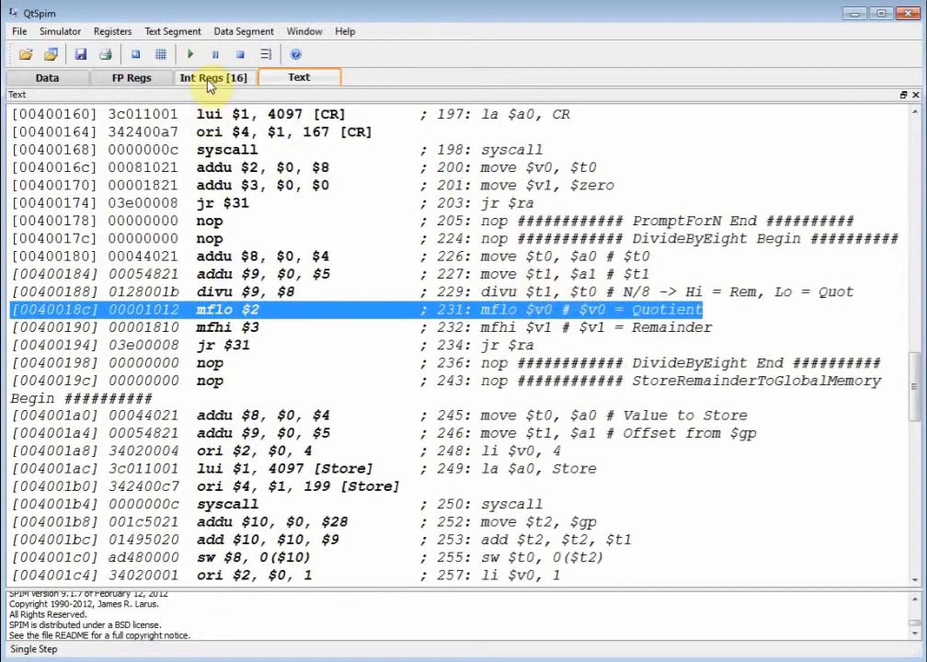
# - Execute divu and read LO quotient 15432 and HI remainder 0 in decimal
pyautogui.click(214, 77)
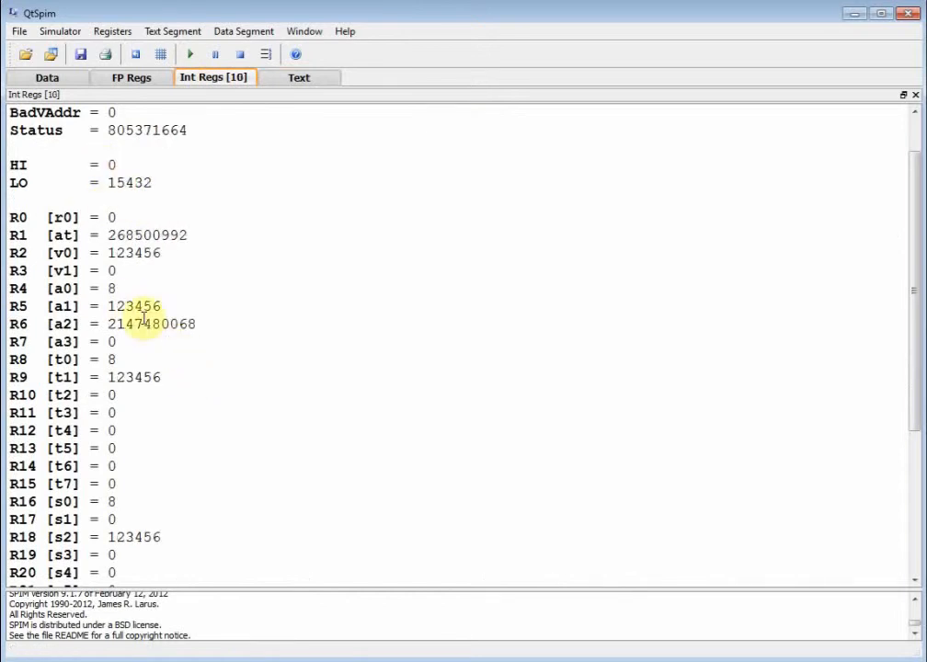
pyautogui.doubleClick(132, 305)
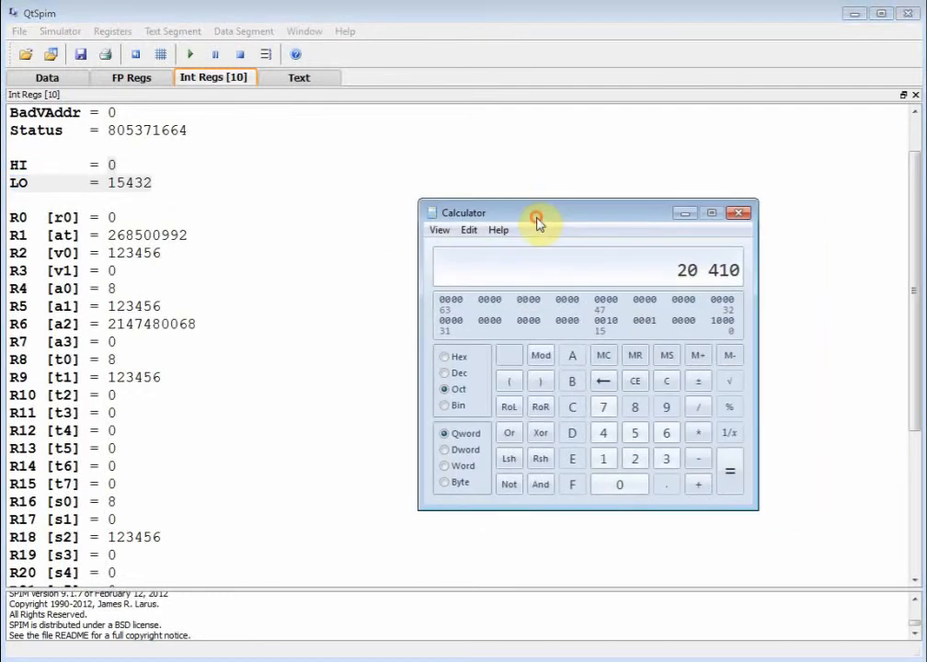
# - Compute 123456 / 8 = 15,432 in Calculator to match LO, then return to QtSpim
pyautogui.click(438, 230)
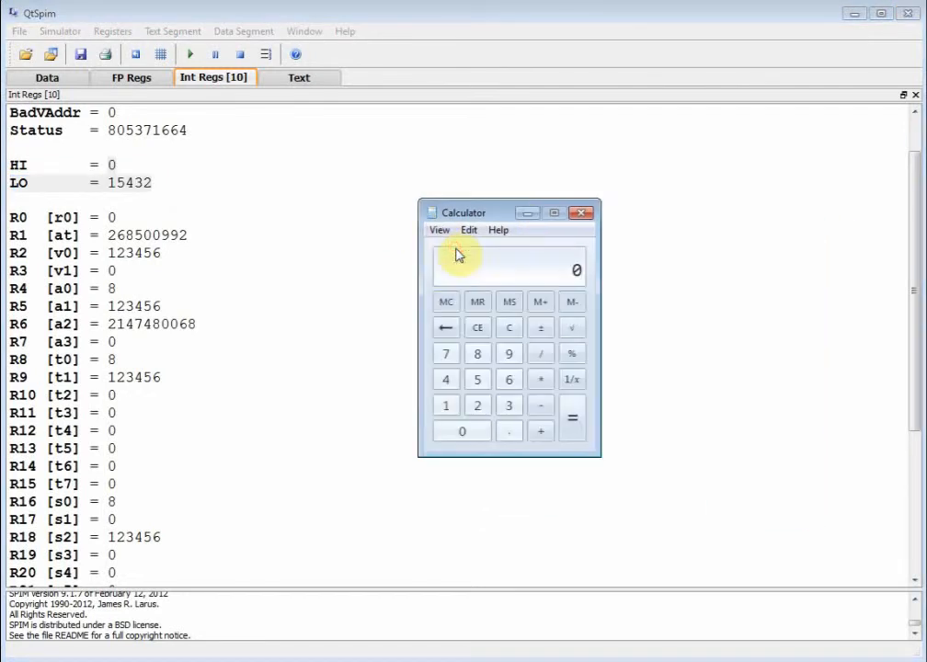
pyautogui.click(508, 407)
pyautogui.write('123456 / 8')
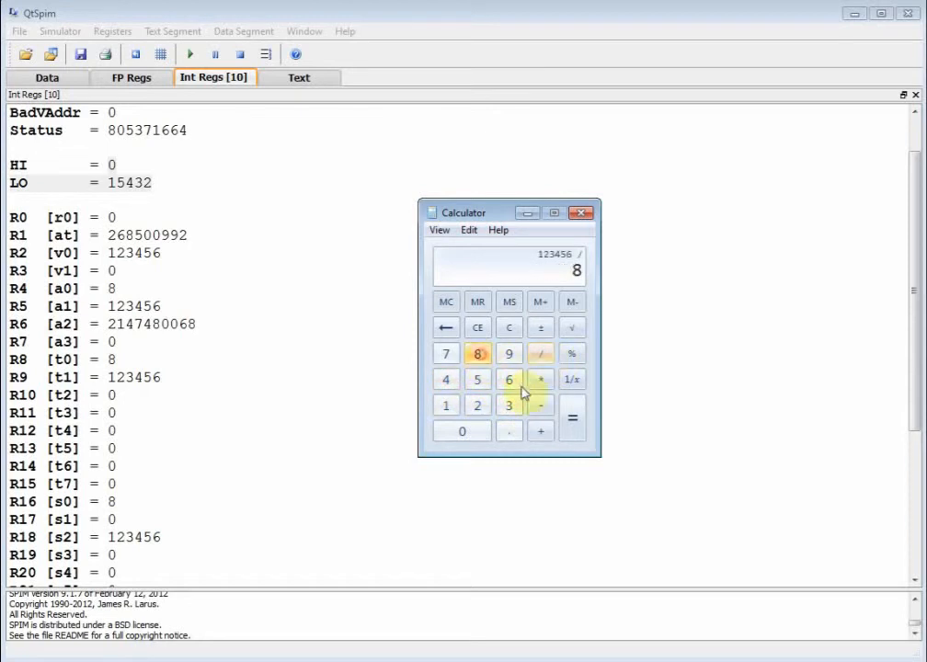
pyautogui.click(572, 419)
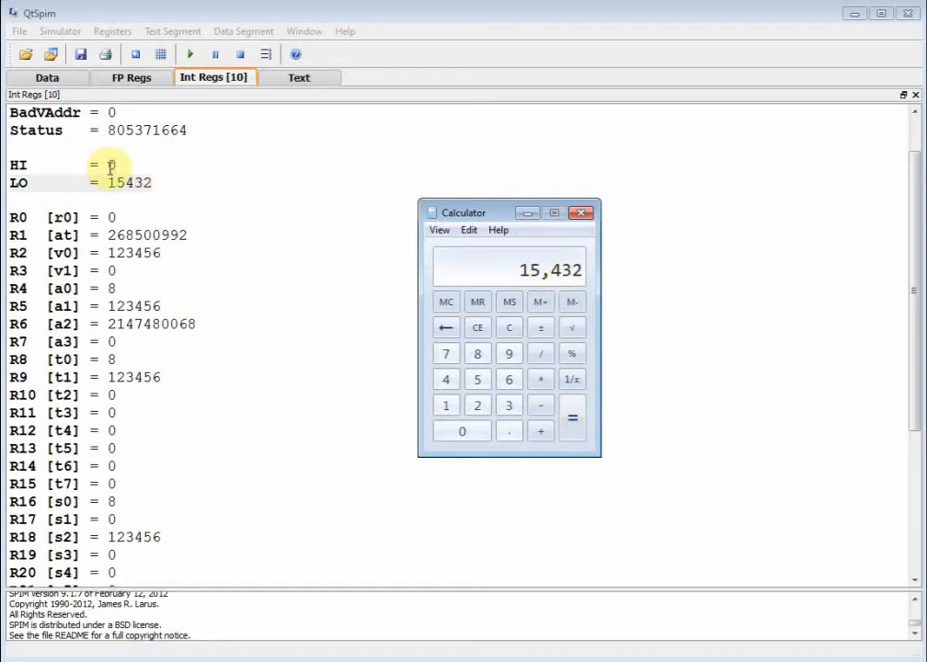
pyautogui.moveTo(471, 217)
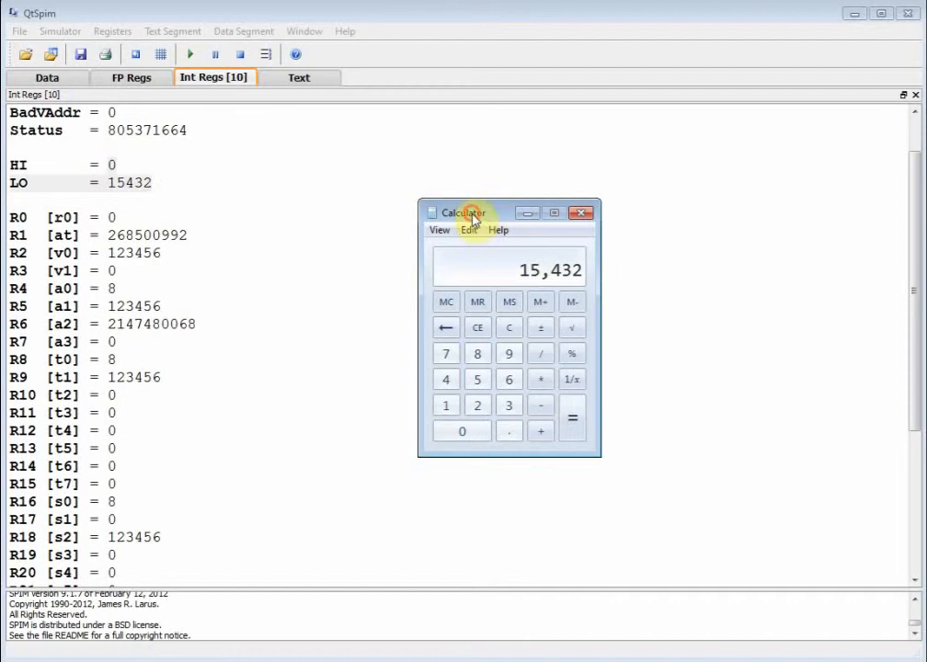
pyautogui.click(298, 77)
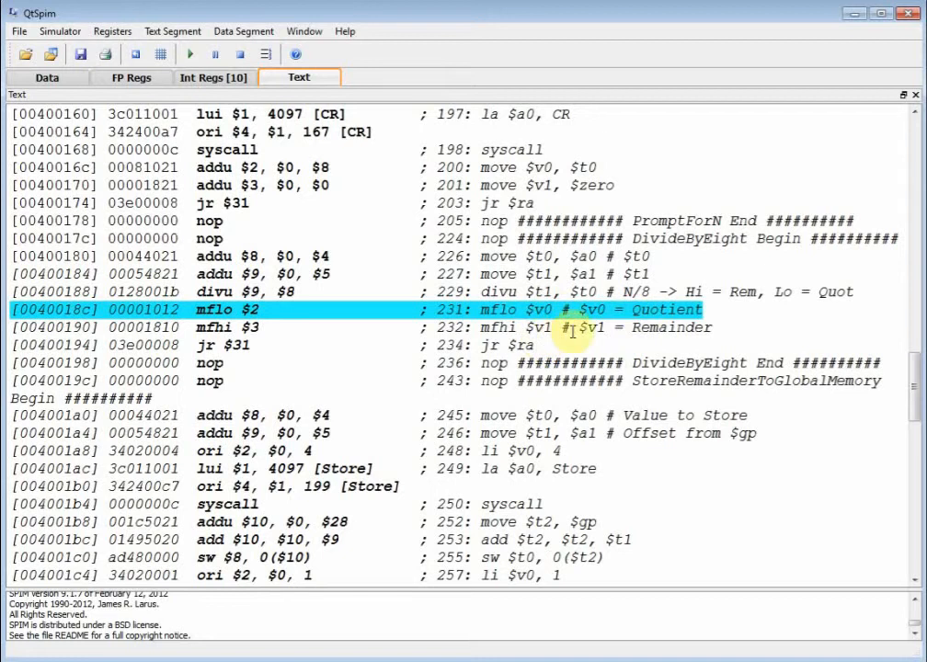
pyautogui.moveTo(622, 331)
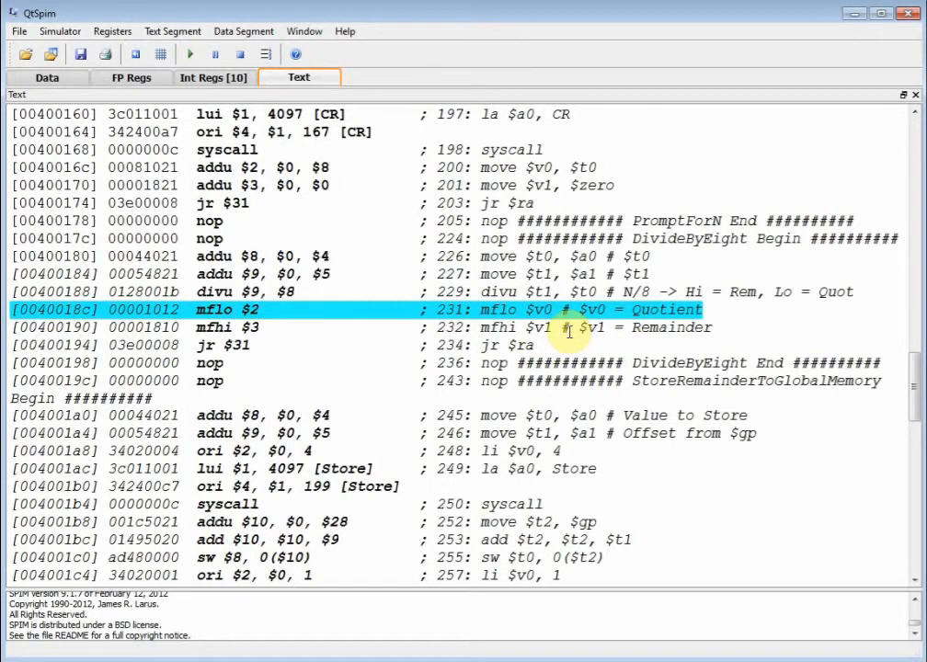
# - Step over mflo and mfhi so $v0 holds 15432 and $v1 holds remainder 0
pyautogui.click(187, 53)
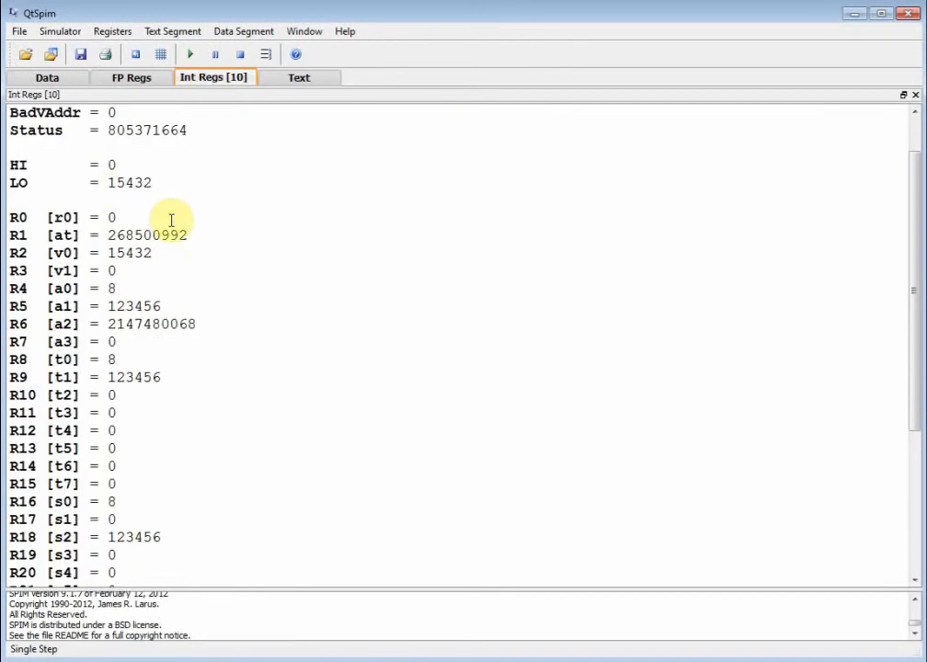
pyautogui.doubleClick(128, 184)
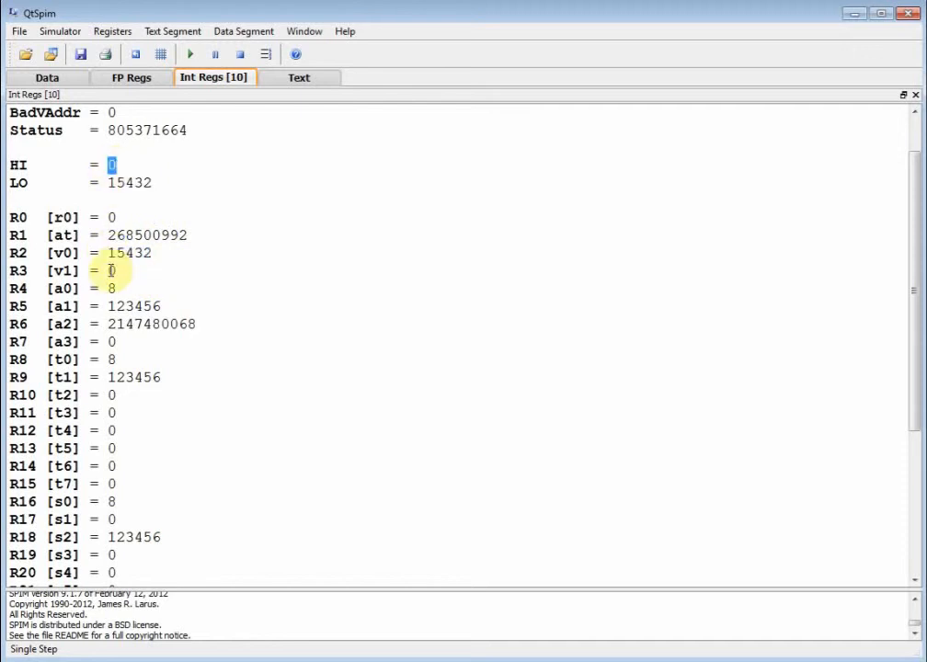
pyautogui.click(298, 77)
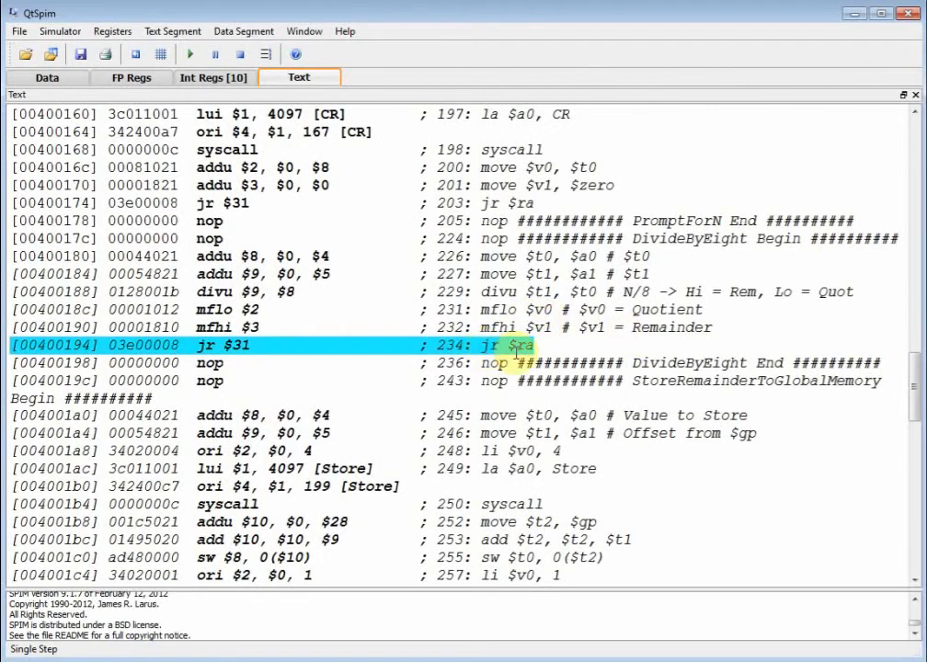
# - Step the two moves in main so $s2 holds 15432 and $s3 holds 0, verifying in Int Regs
pyautogui.scroll(3)
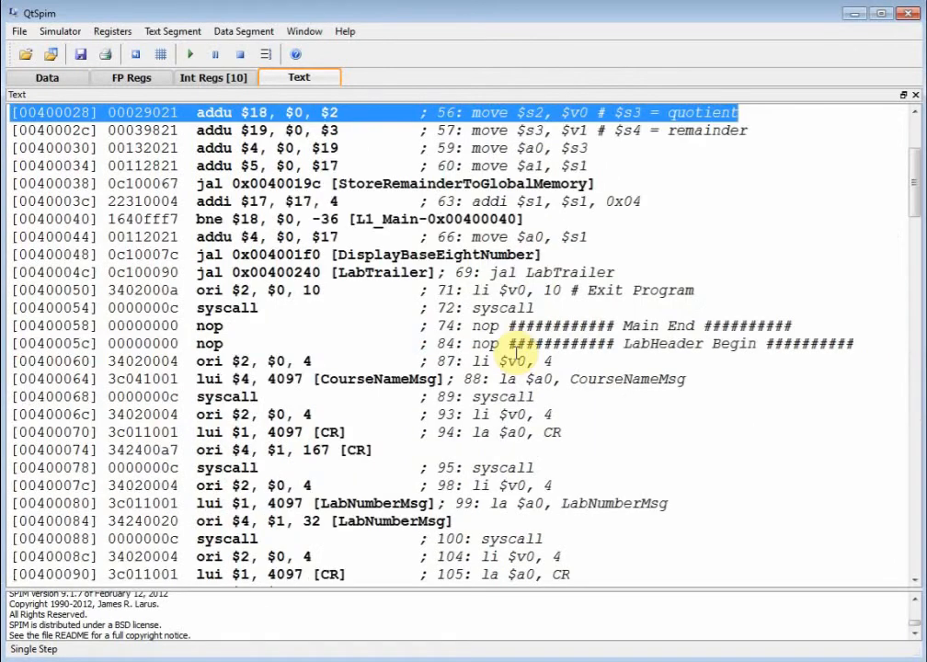
pyautogui.scroll(3)
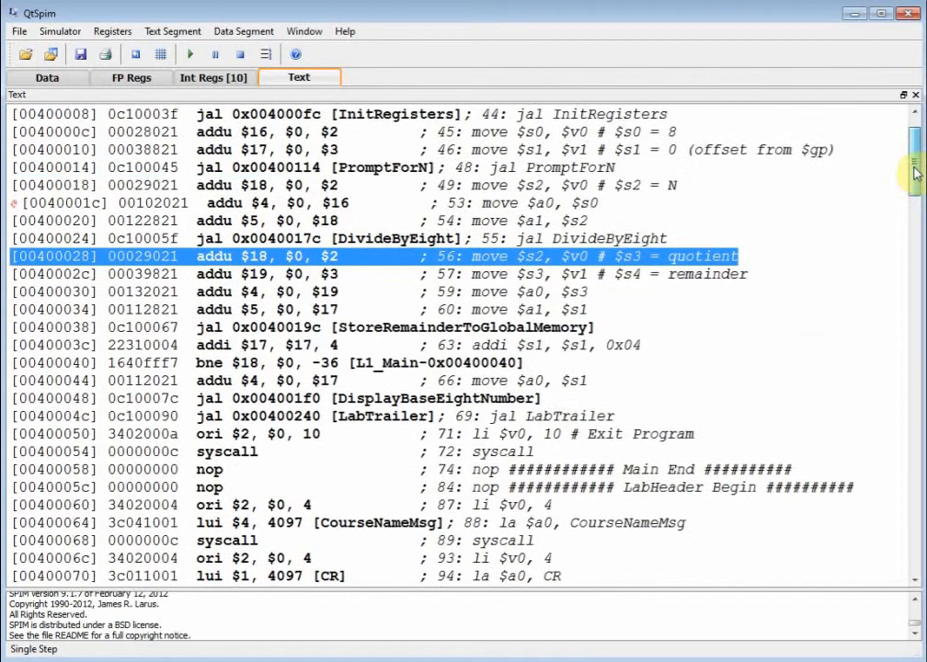
pyautogui.scroll(3)
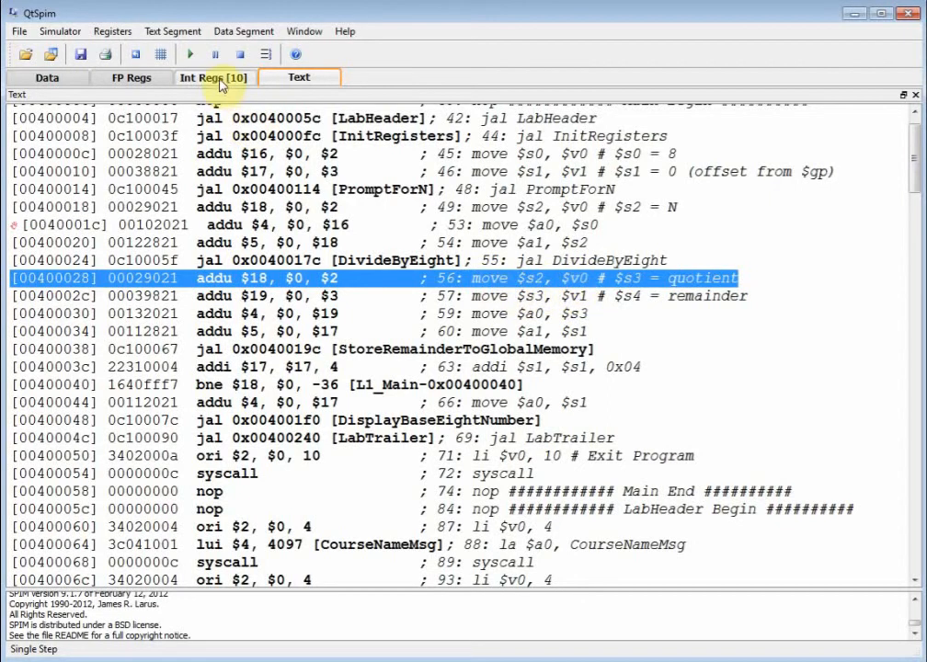
pyautogui.click(213, 77)
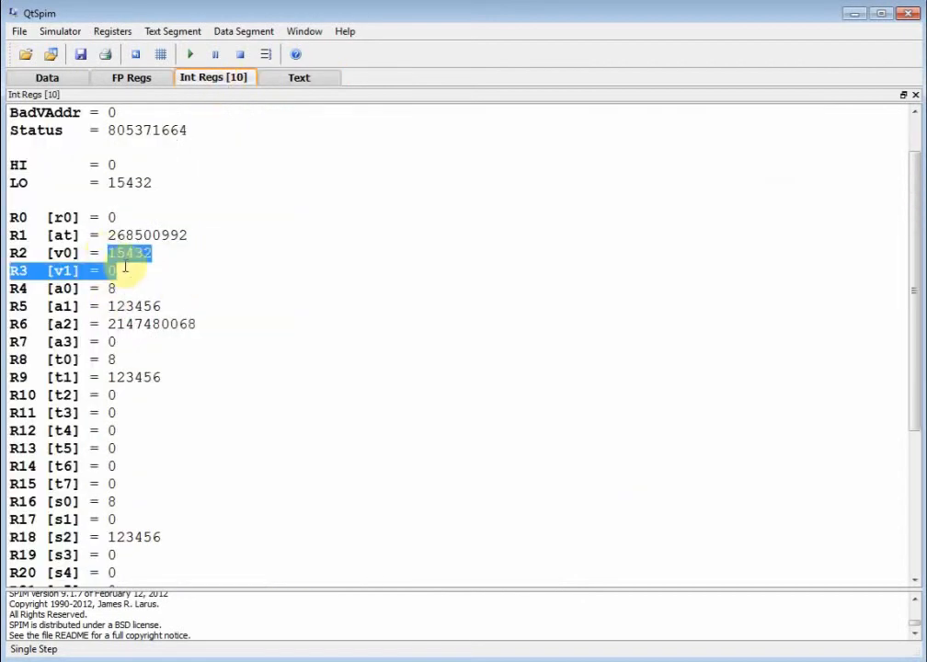
pyautogui.moveTo(109, 537)
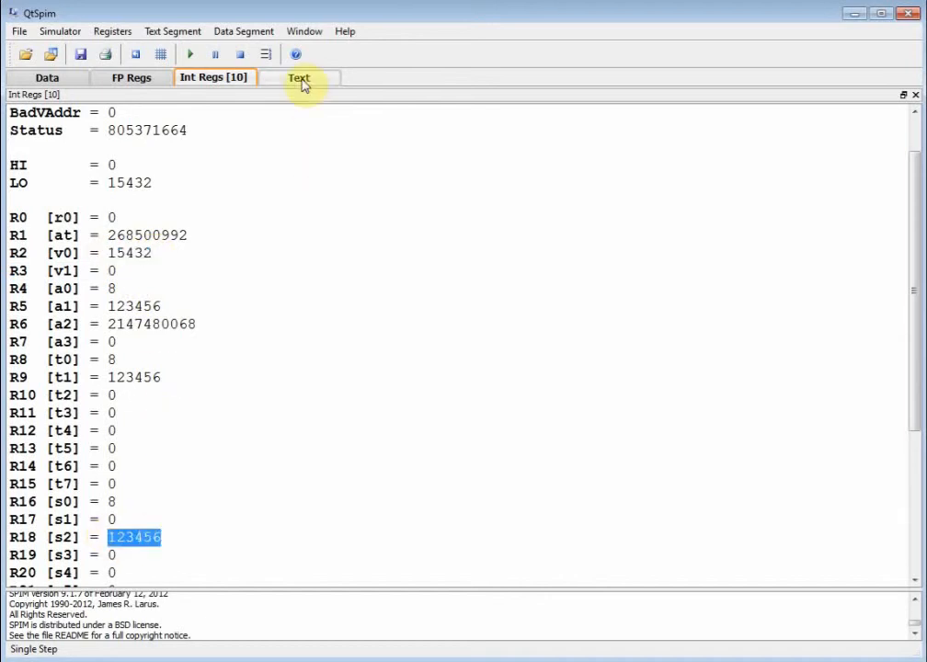
pyautogui.click(298, 77)
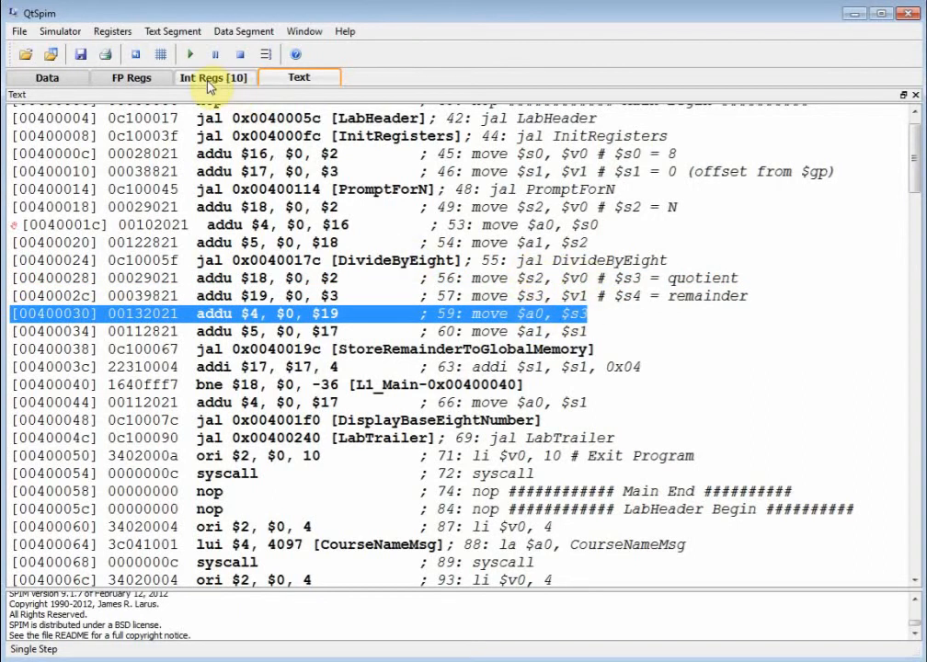
pyautogui.click(213, 78)
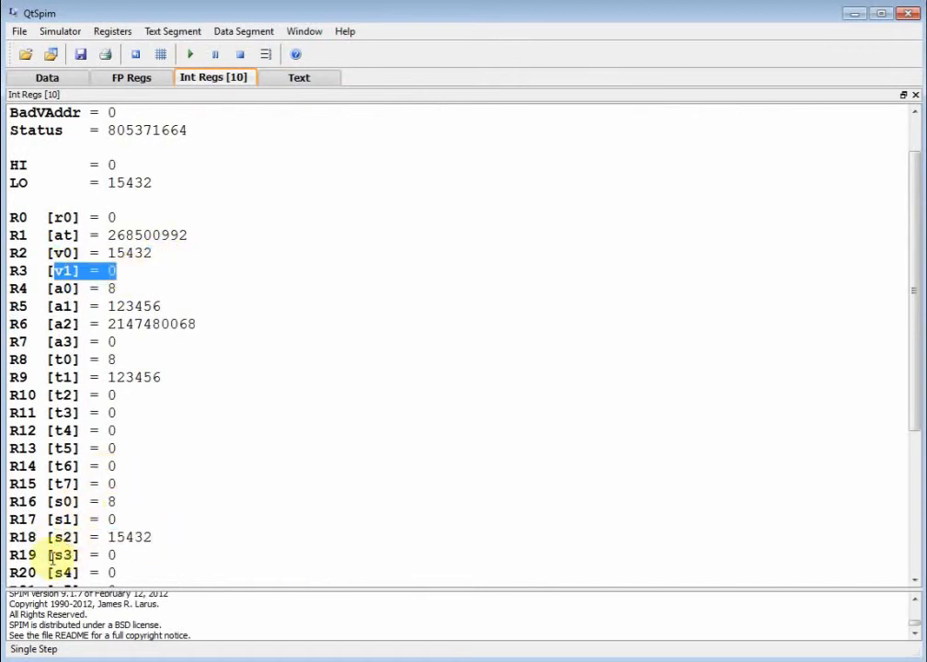
pyautogui.click(298, 78)
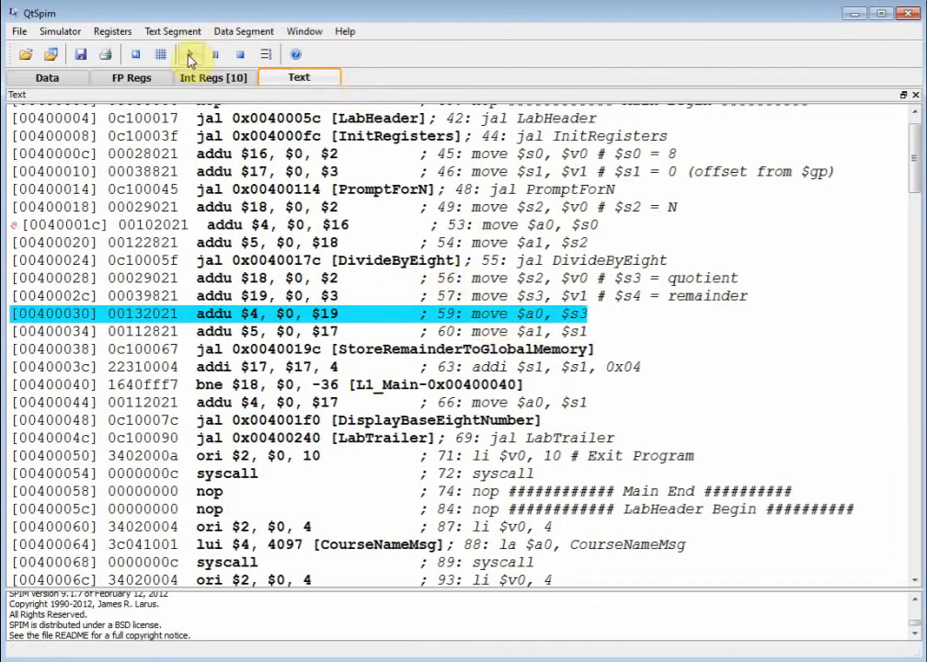
# - Run and continue past each breakpoint until the console prints base-8 361100 and terminates
pyautogui.click(191, 54)
pyautogui.write('123456')
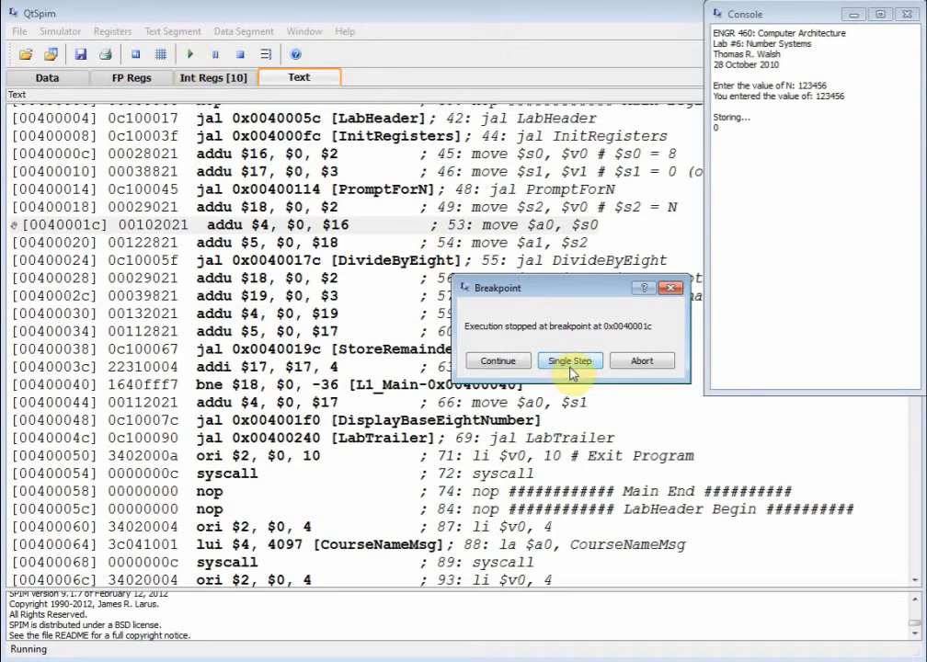
pyautogui.moveTo(614, 370)
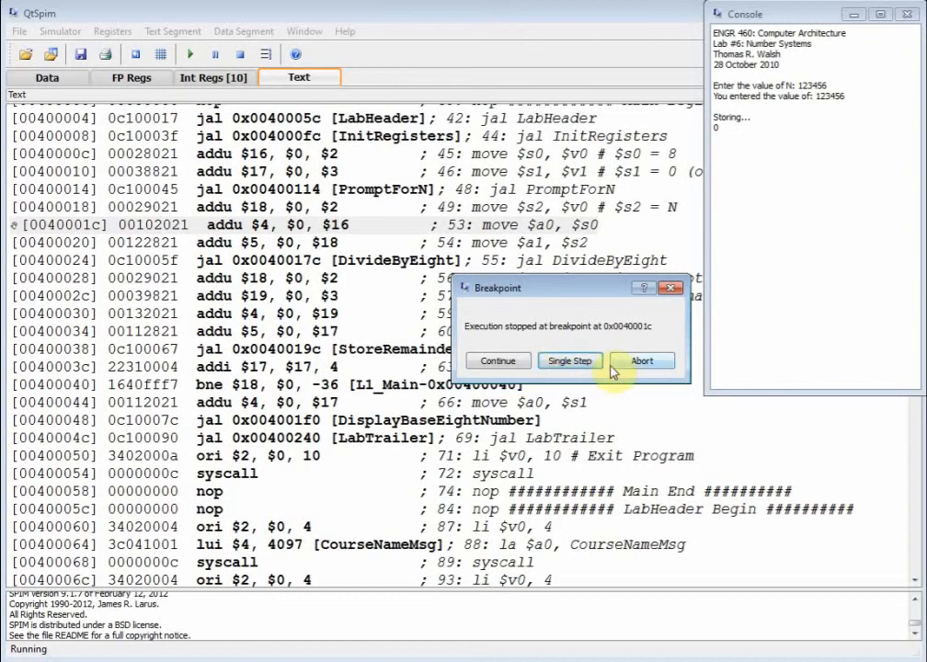
pyautogui.click(497, 361)
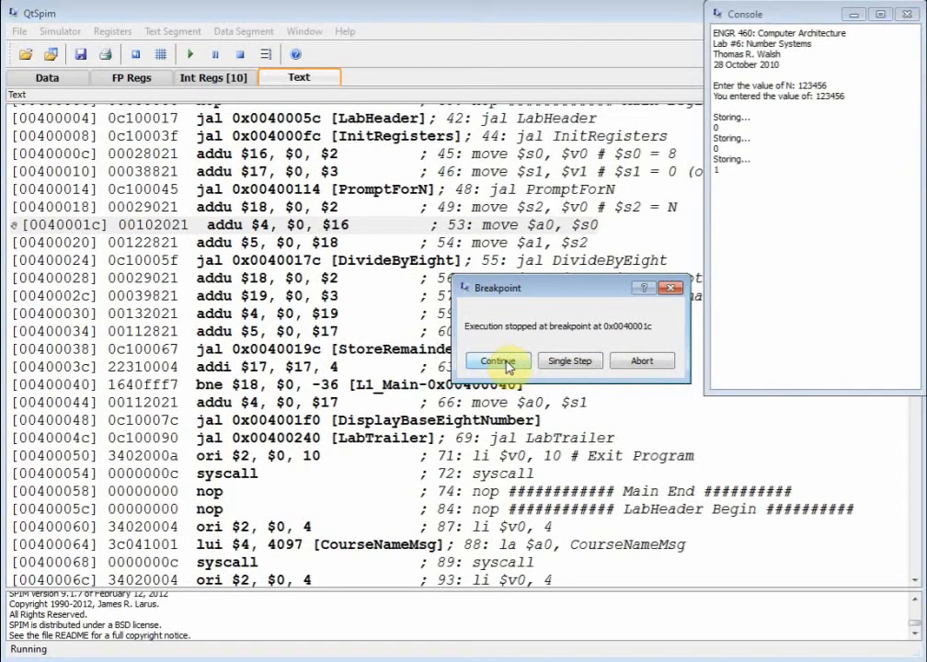
pyautogui.click(496, 361)
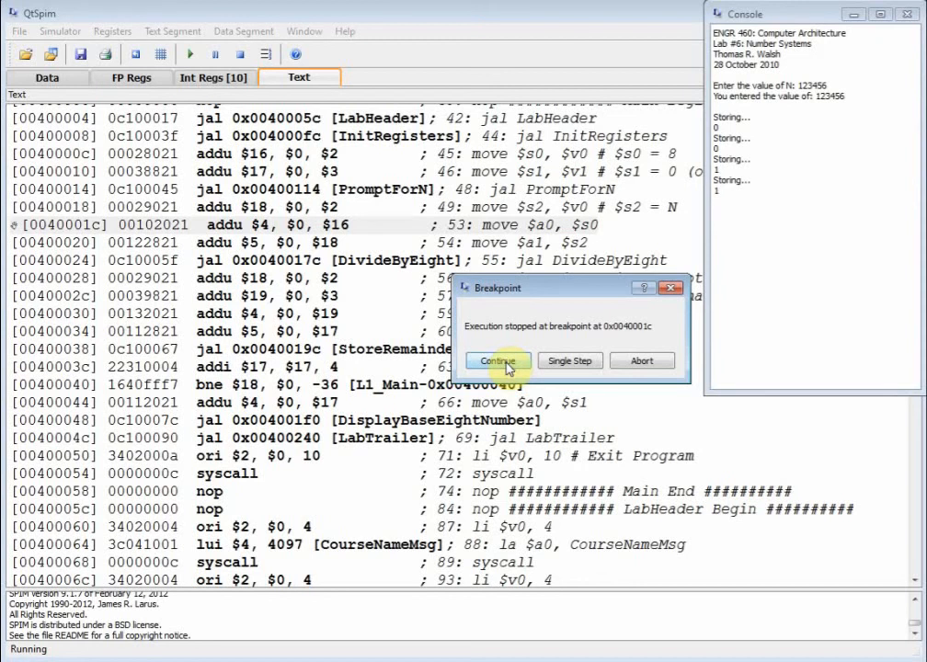
pyautogui.click(496, 361)
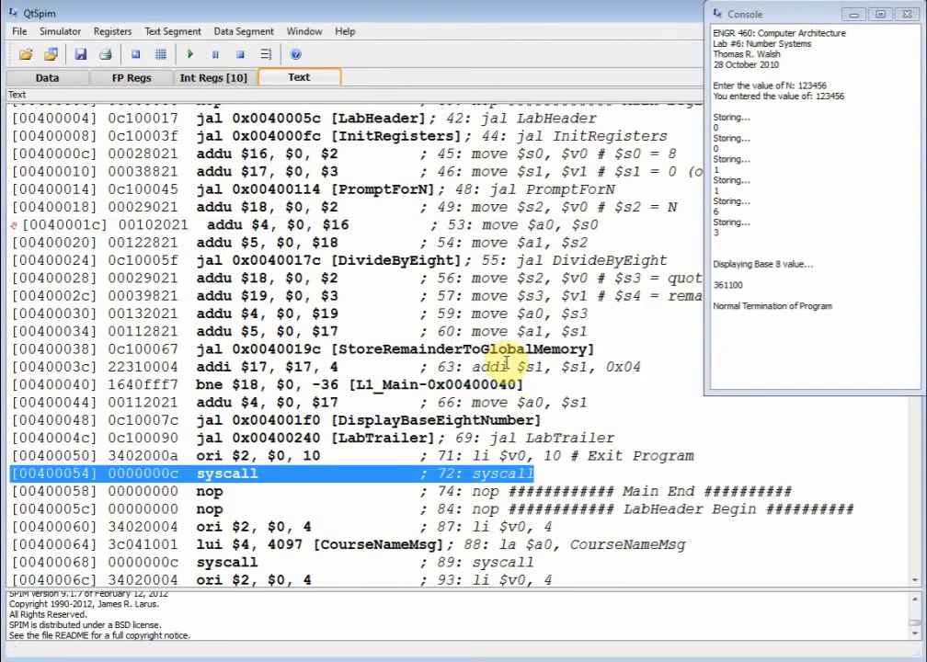